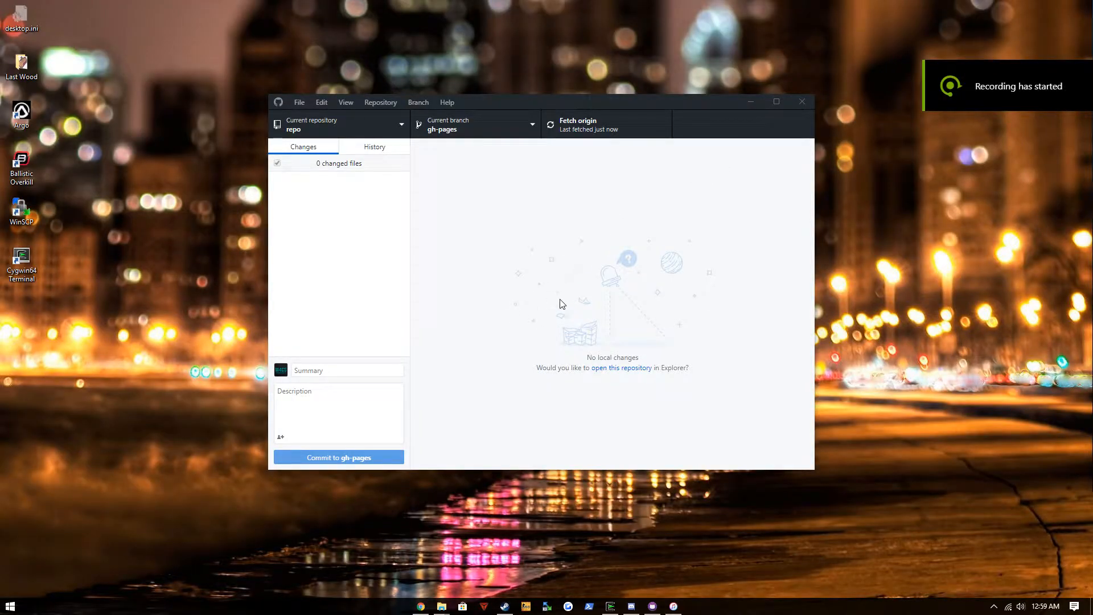
{"action": "mouse_move", "coordinate": [560, 312]}
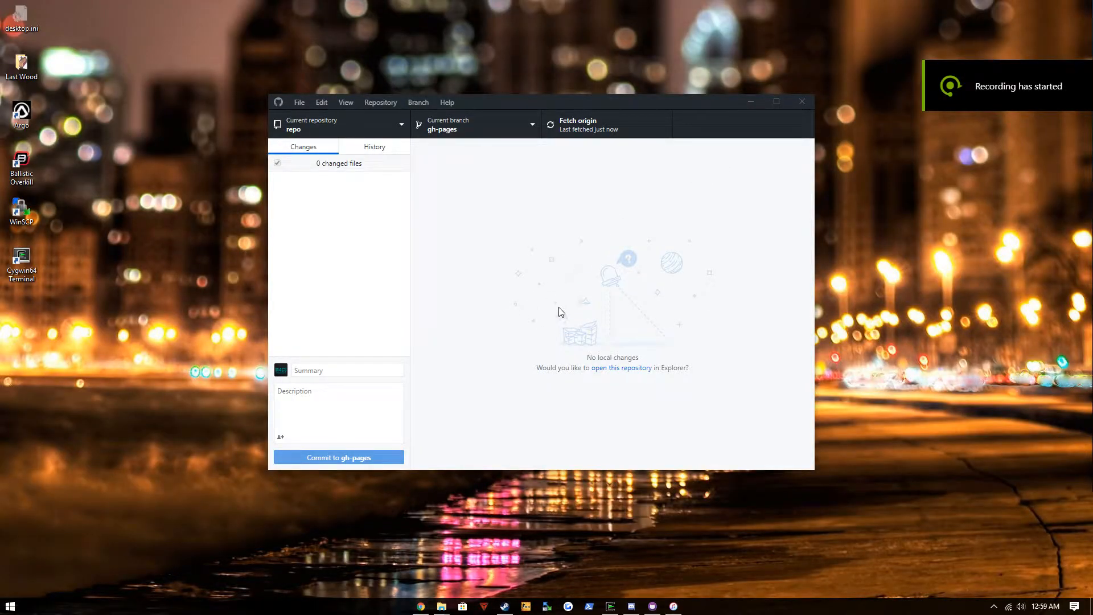
{"action": "mouse_move", "coordinate": [447, 352]}
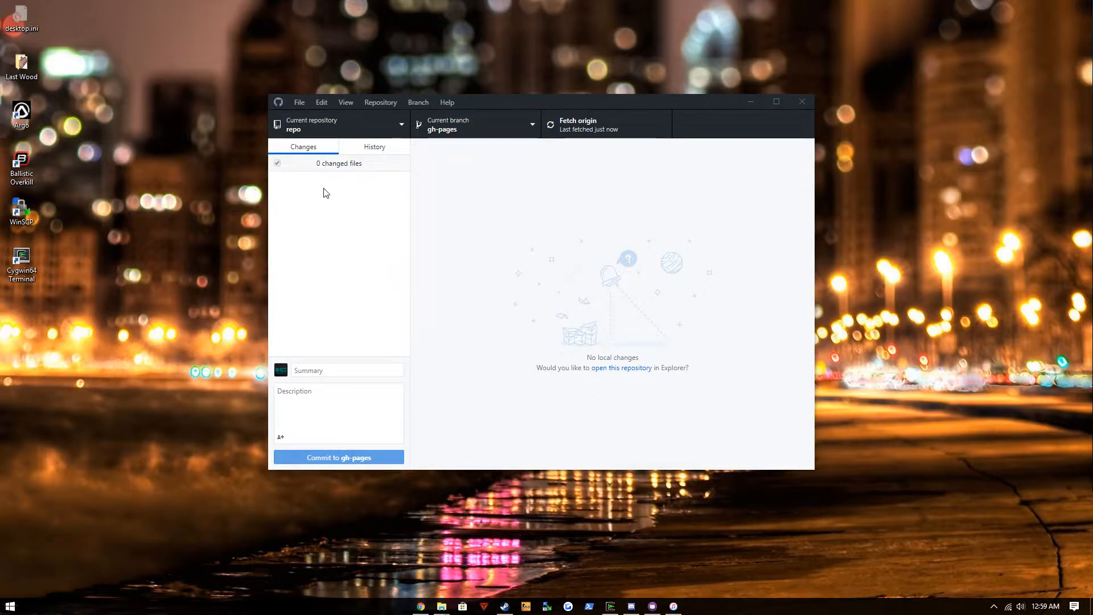
{"action": "mouse_move", "coordinate": [325, 178]}
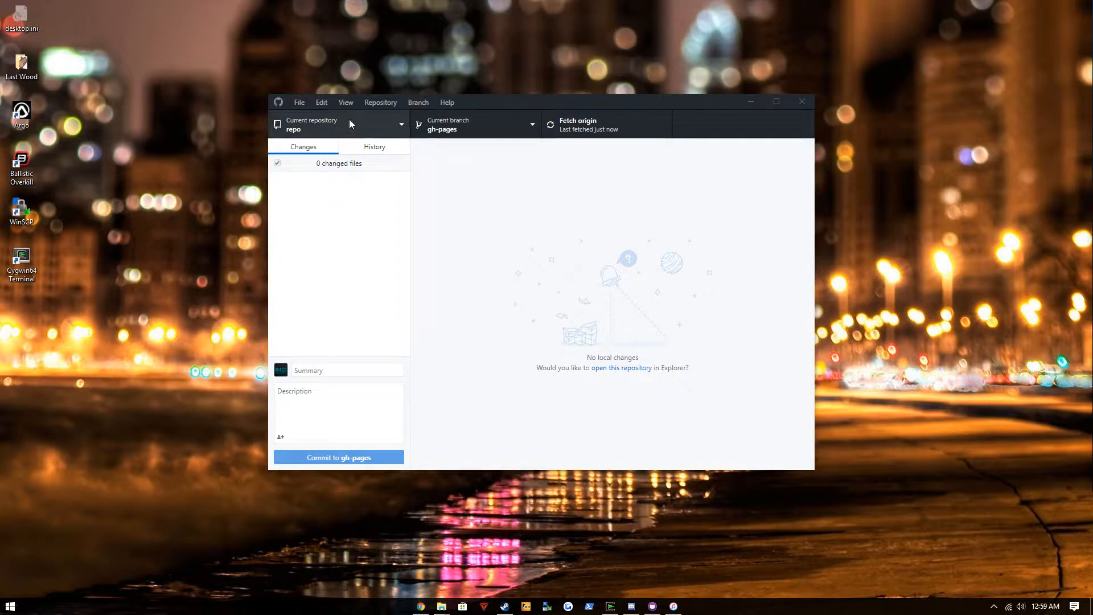
{"action": "mouse_move", "coordinate": [642, 221]}
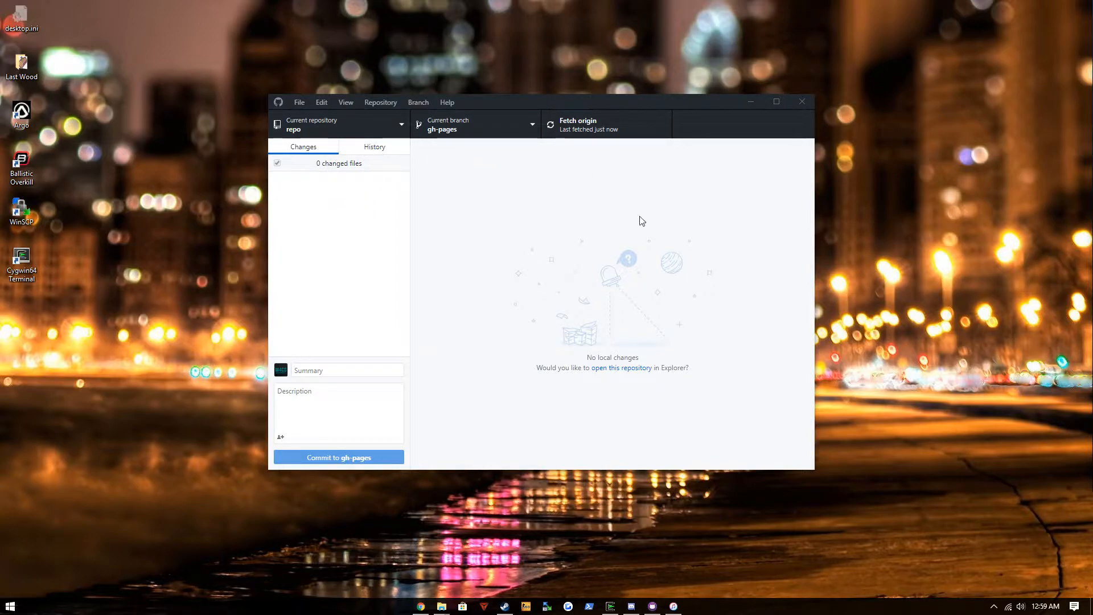
{"action": "mouse_move", "coordinate": [654, 206]}
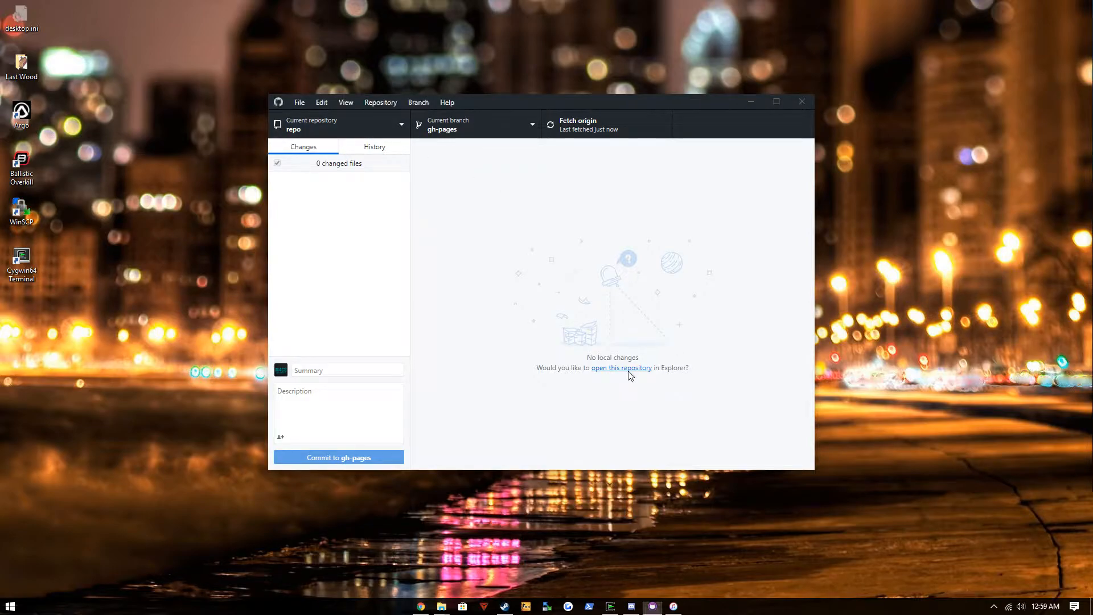
Go into the repo's debs folder in Explorer to delete the extracted taptaputils contents
{"action": "left_click", "coordinate": [622, 367]}
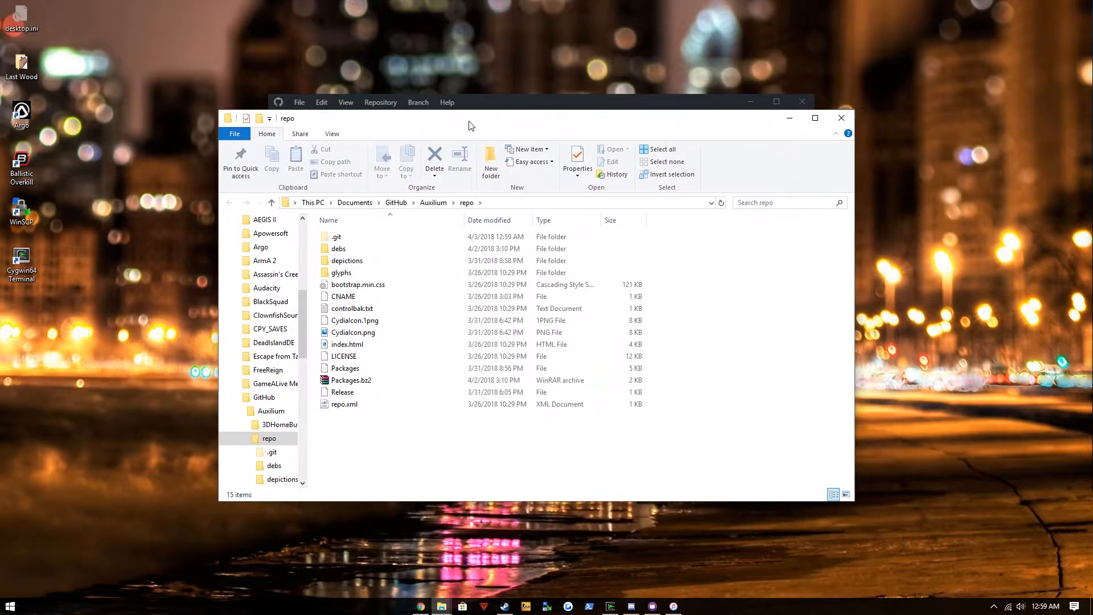
{"action": "double_click", "coordinate": [340, 248]}
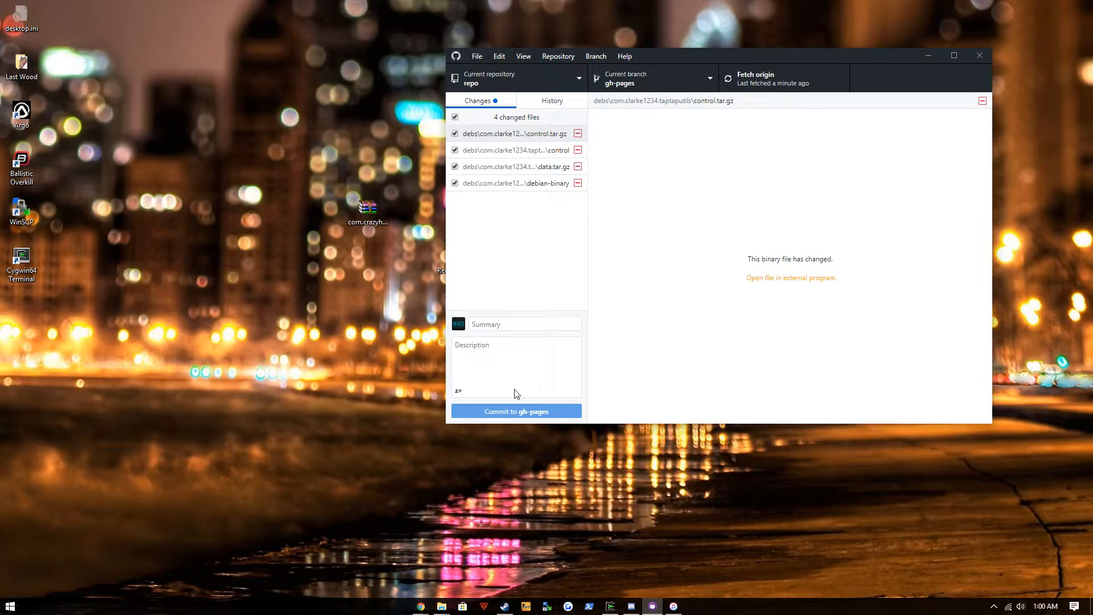
Commit the four deletions to gh-pages with summary 'Deleted files' and return to the repo folder
{"action": "type", "text": "Deleted"}
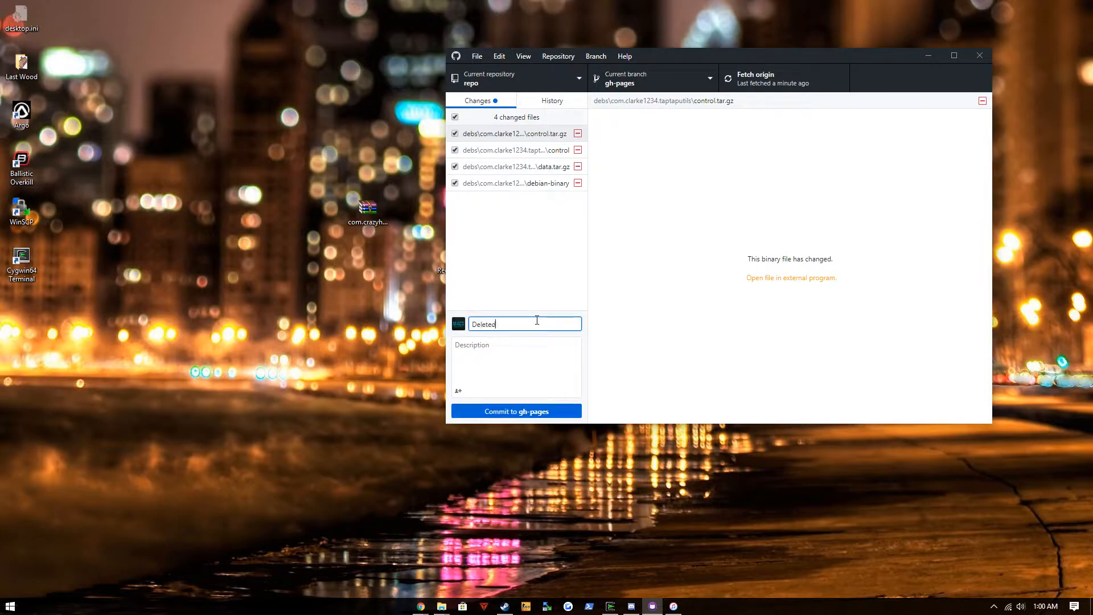
{"action": "left_click", "coordinate": [515, 410]}
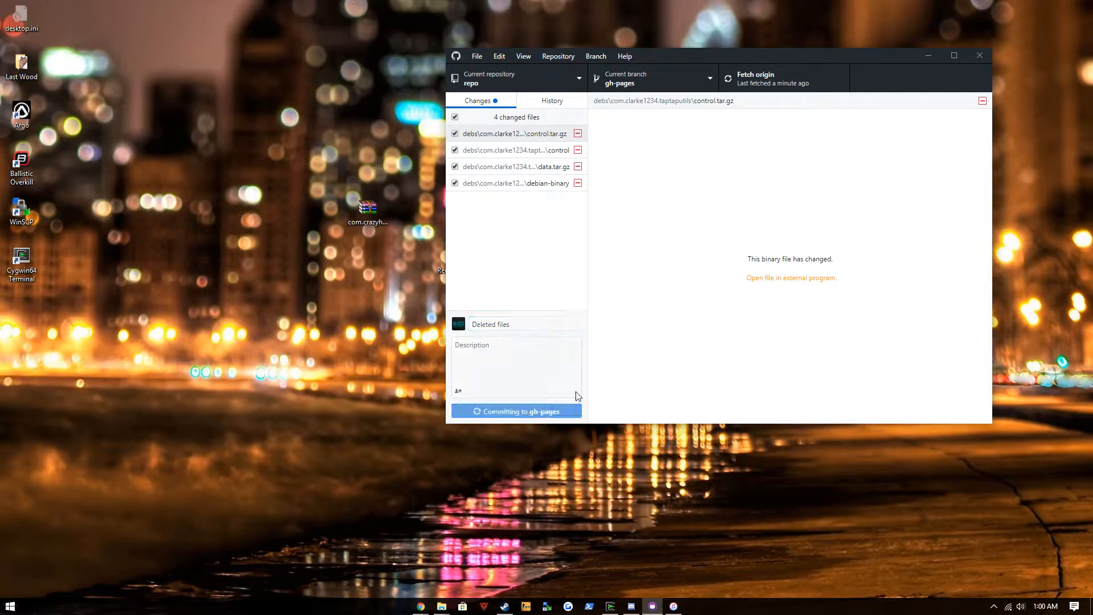
{"action": "left_click", "coordinate": [515, 411]}
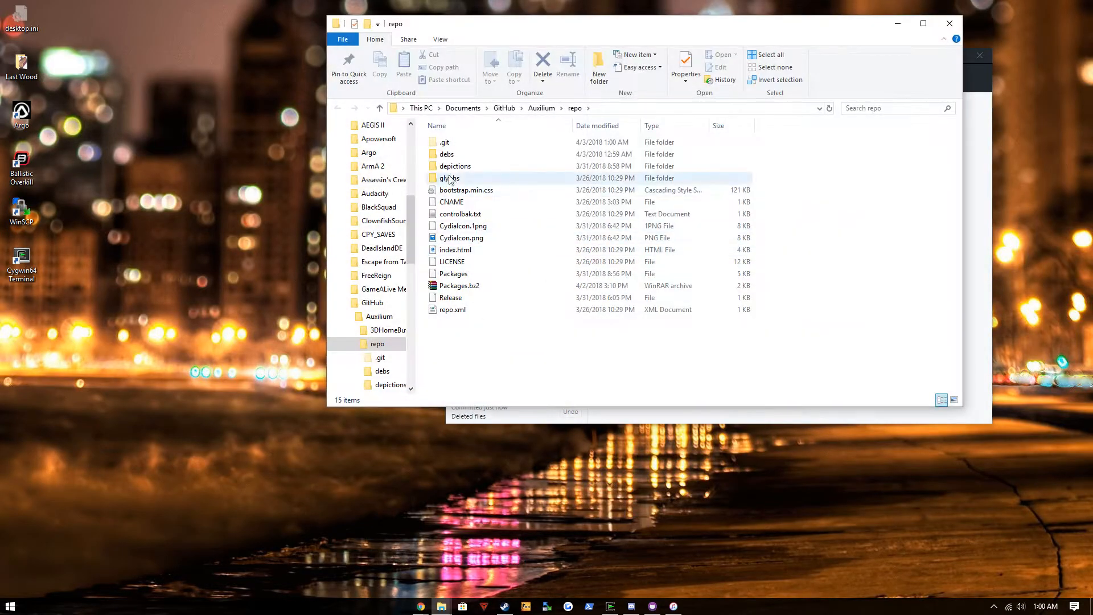
Paste com.crazyhater.callproxi.deb into the debs folder
{"action": "double_click", "coordinate": [445, 154]}
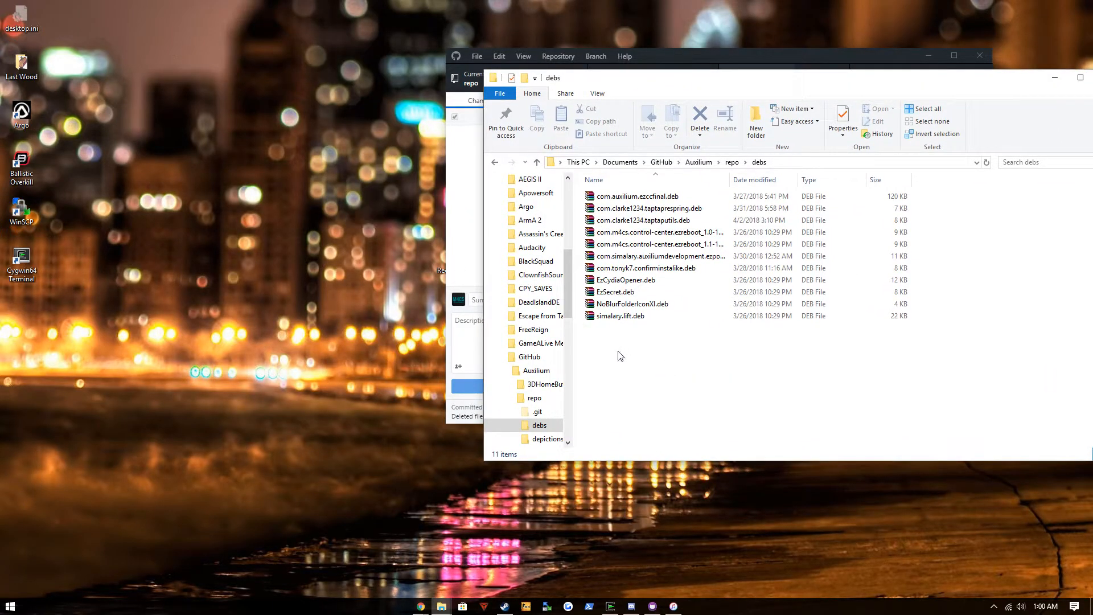
{"action": "right_click", "coordinate": [661, 328]}
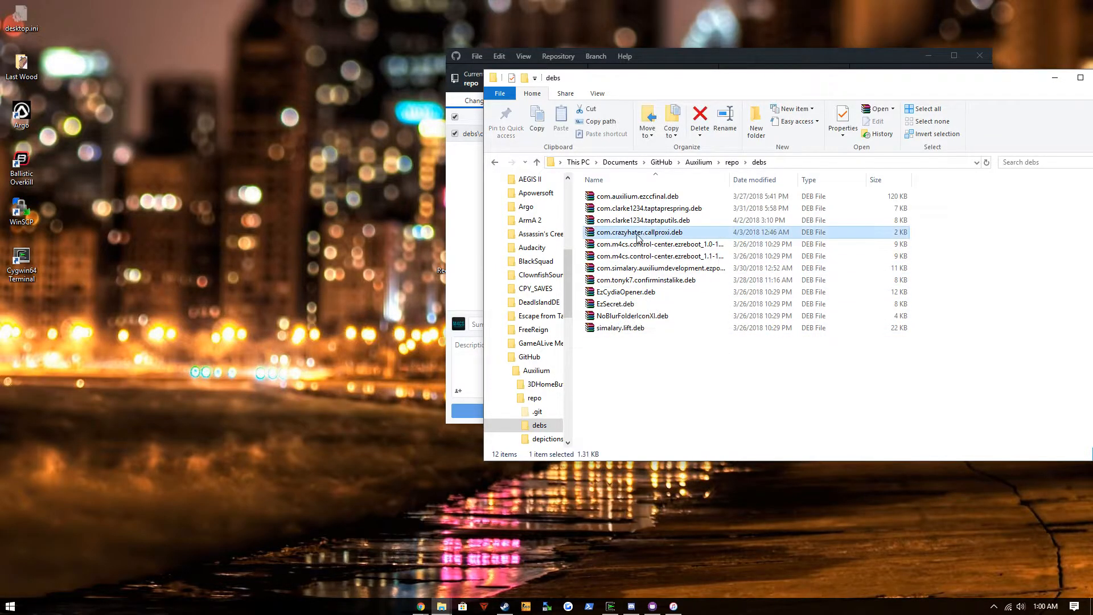
{"action": "left_click", "coordinate": [725, 120]}
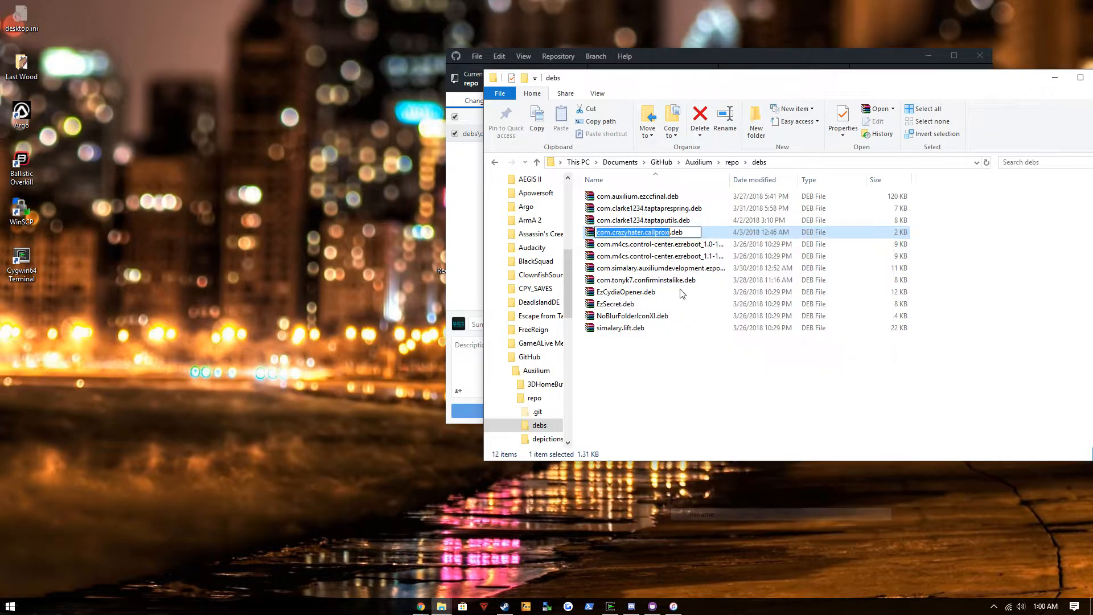
Go back to the repo folder and edit the Packages file in Notepad++
{"action": "left_click", "coordinate": [731, 162]}
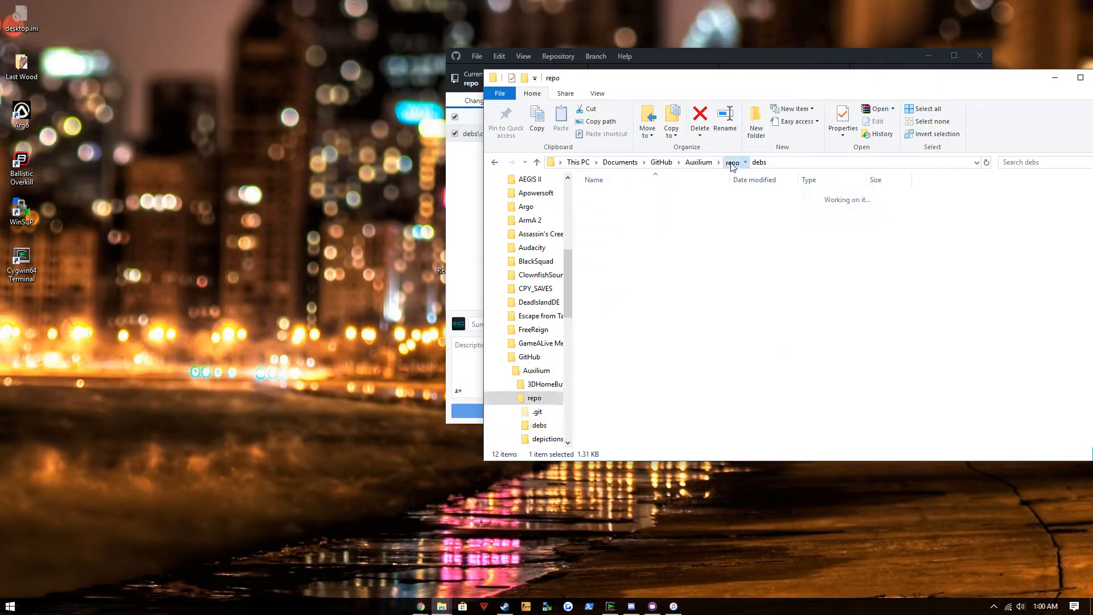
{"action": "left_click", "coordinate": [732, 162]}
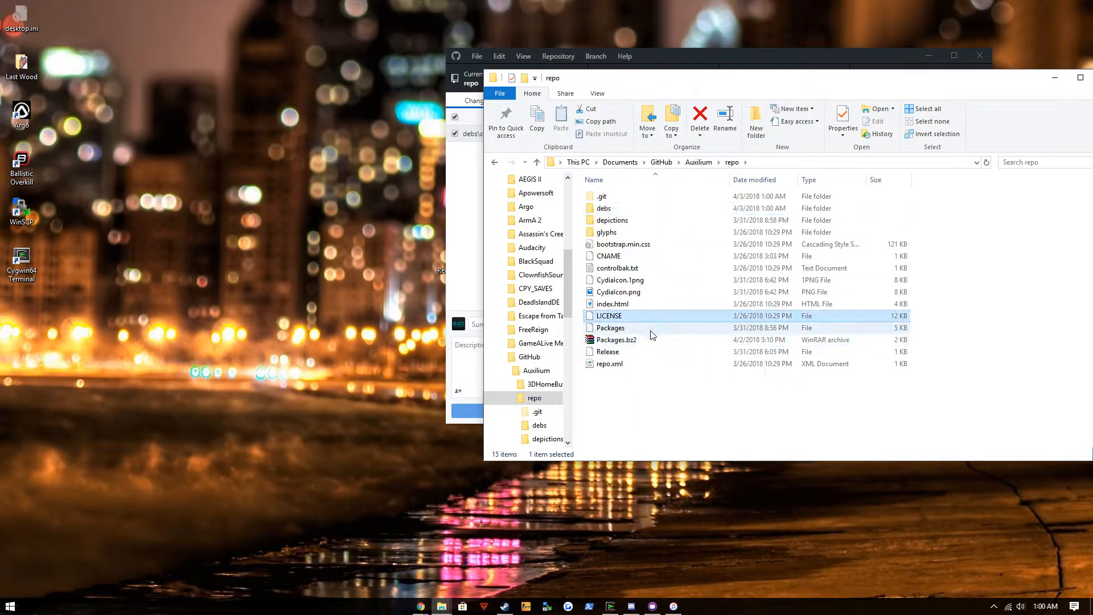
{"action": "left_click", "coordinate": [610, 328]}
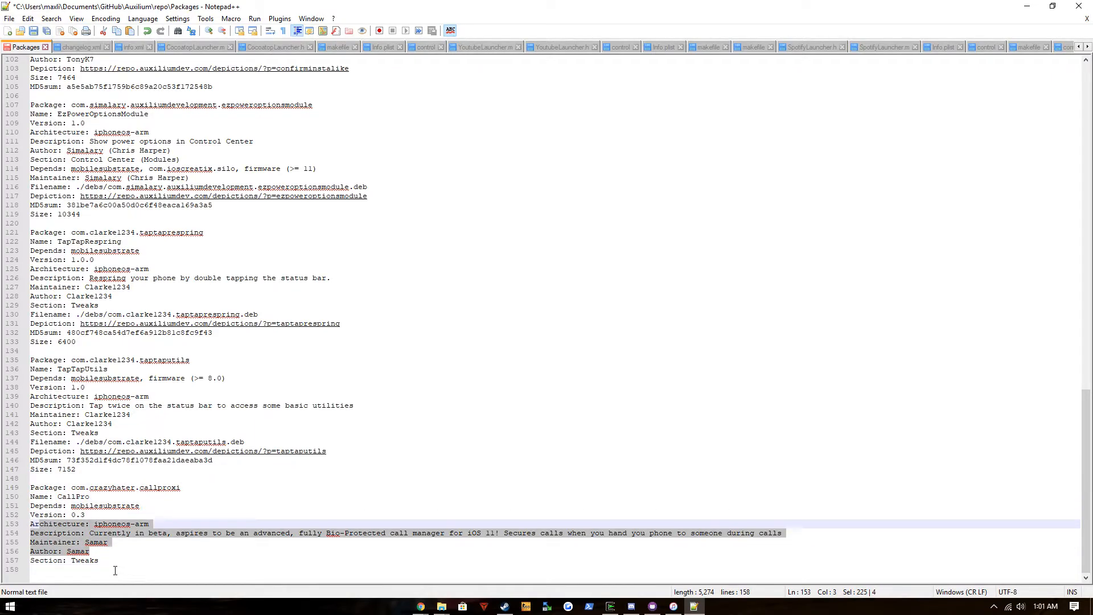
Add Filename ./debs/com.crazyhater.callproxi.deb, Depiction, Size and MD5sum lines to the CallPro entry
{"action": "left_click", "coordinate": [98, 560]}
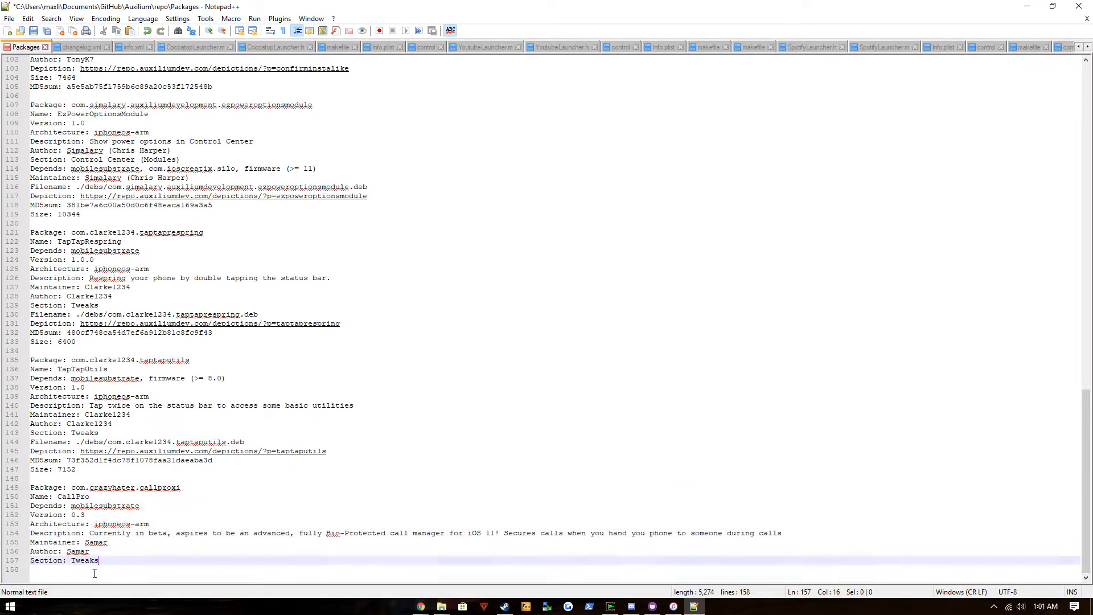
{"action": "type", "text": "Filename:"}
{"action": "type", "text": "Depici"}
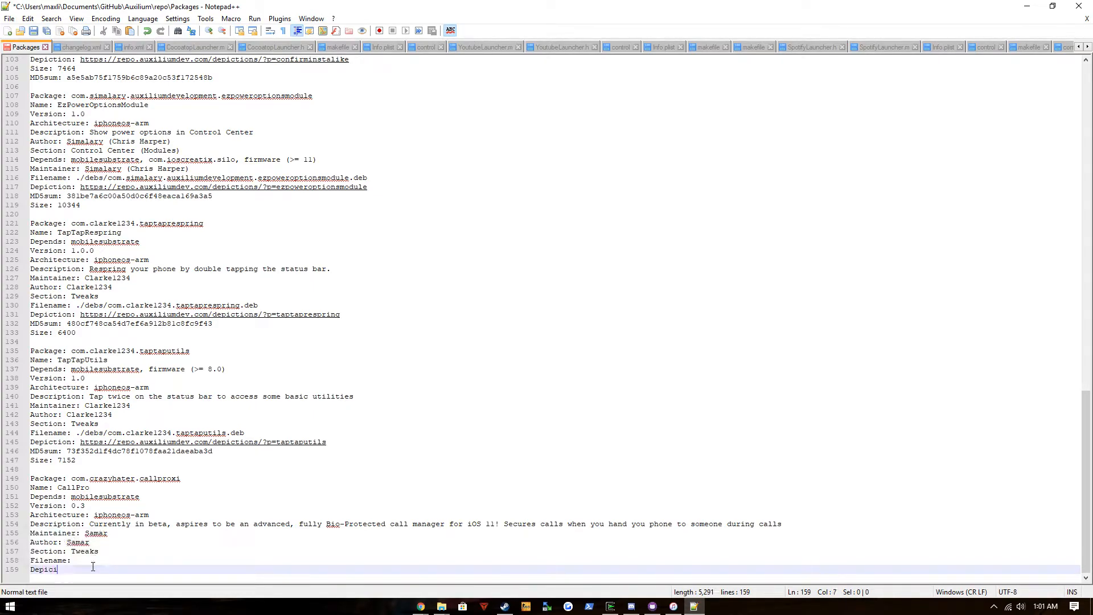
{"action": "type", "text": "tions"}
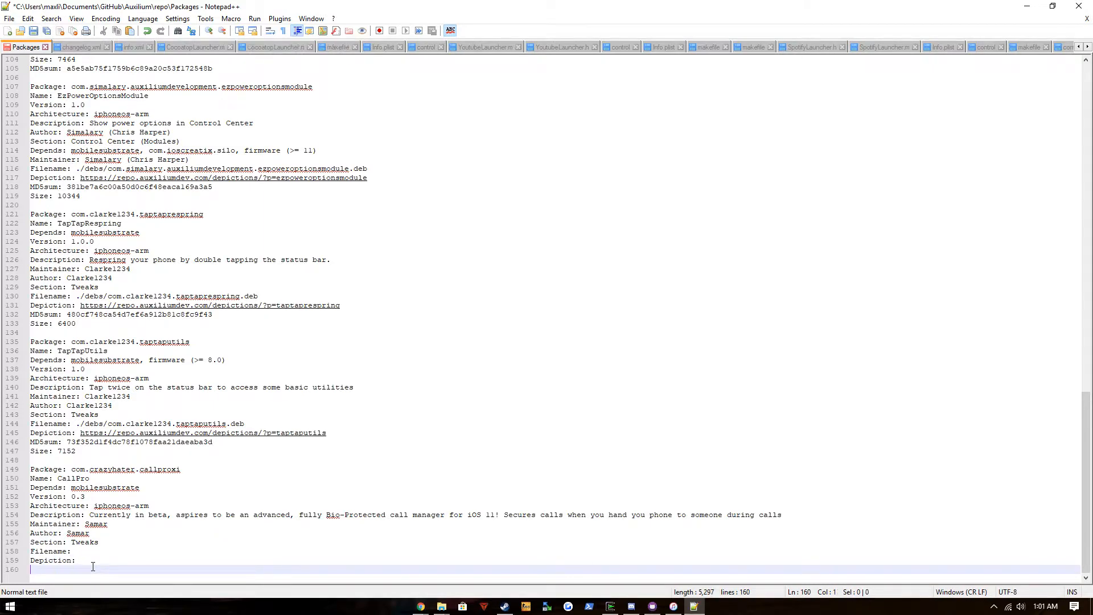
{"action": "type", "text": "Size:"}
{"action": "left_click", "coordinate": [556, 560]}
{"action": "type", "text": " https://yourname"}
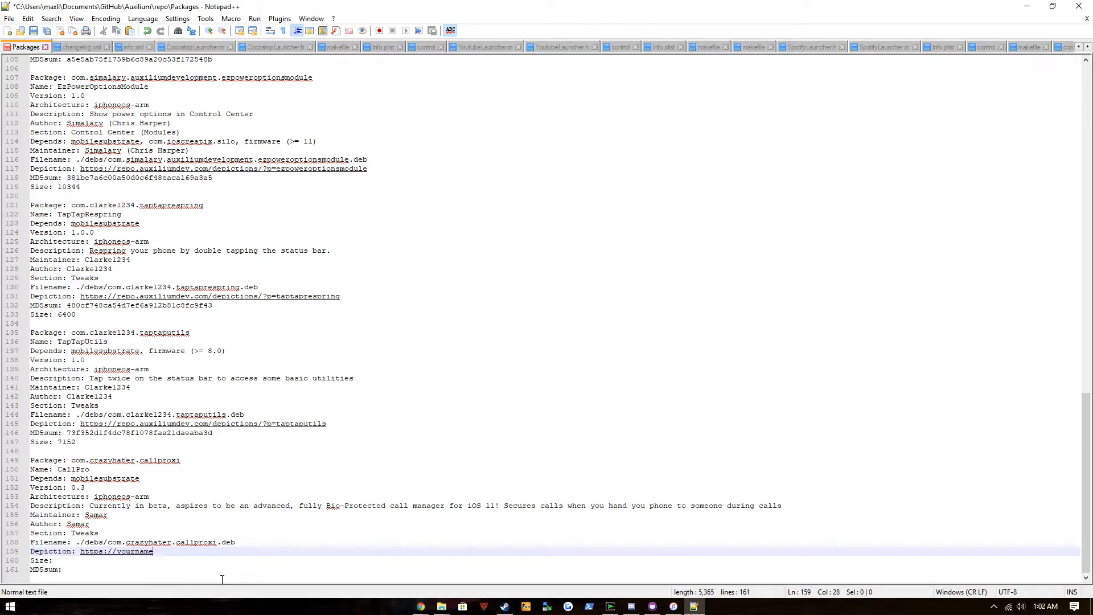
{"action": "type", "text": "-git"}
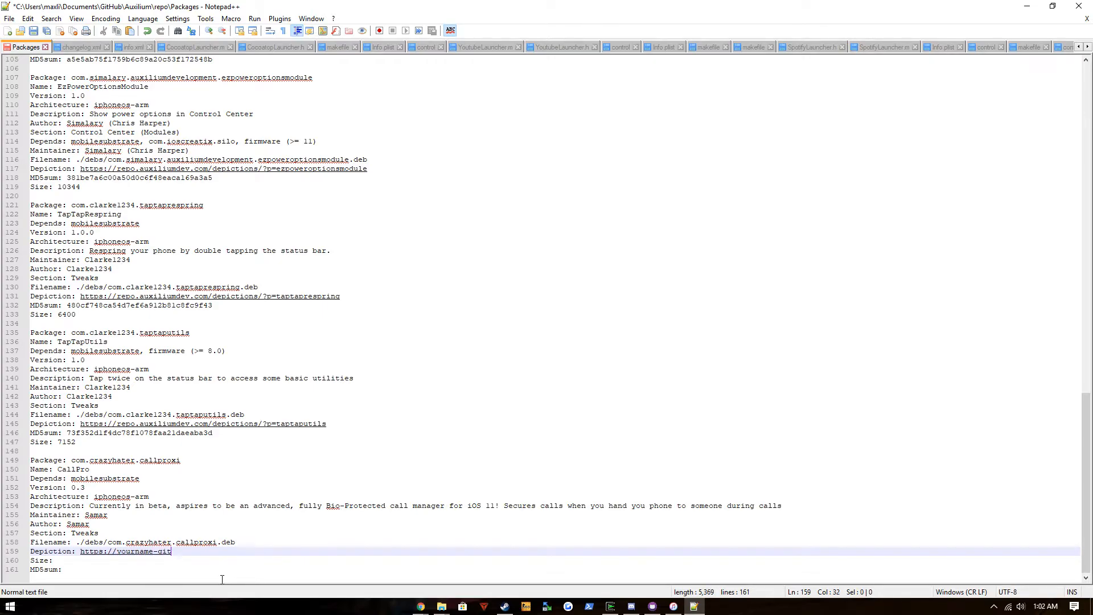
{"action": "key", "text": "BackSpace"}
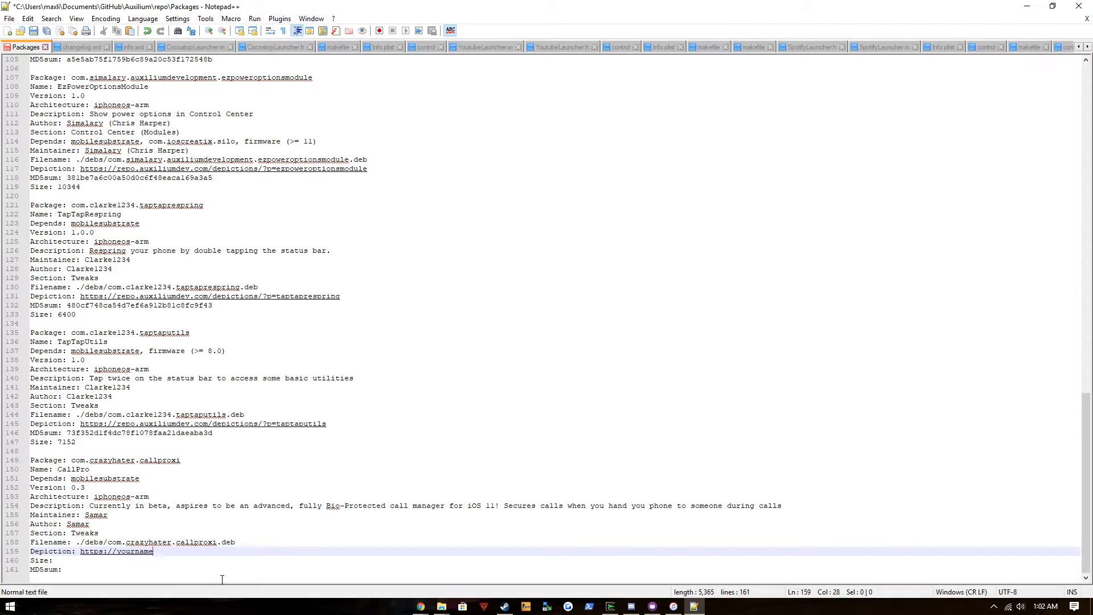
{"action": "type", "text": ".github"}
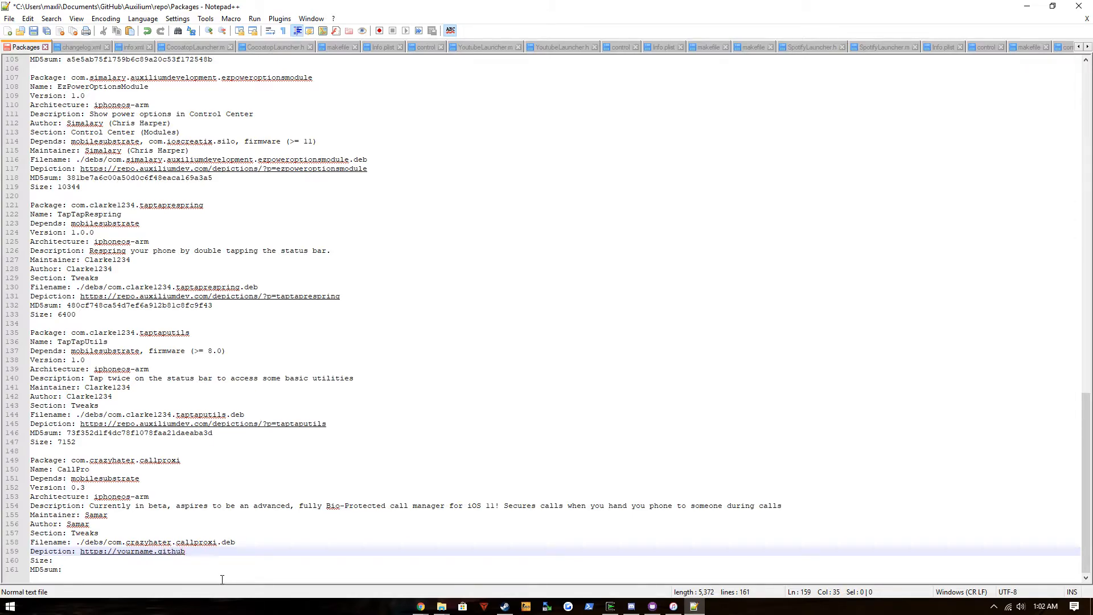
{"action": "type", "text": ".io/repo/"}
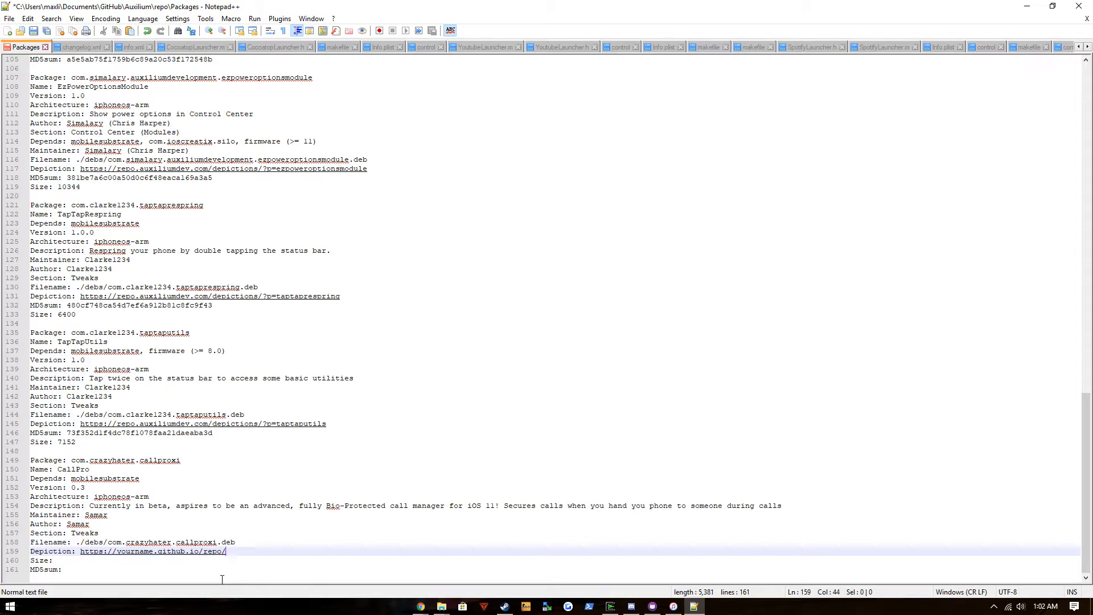
{"action": "type", "text": "depictions/"}
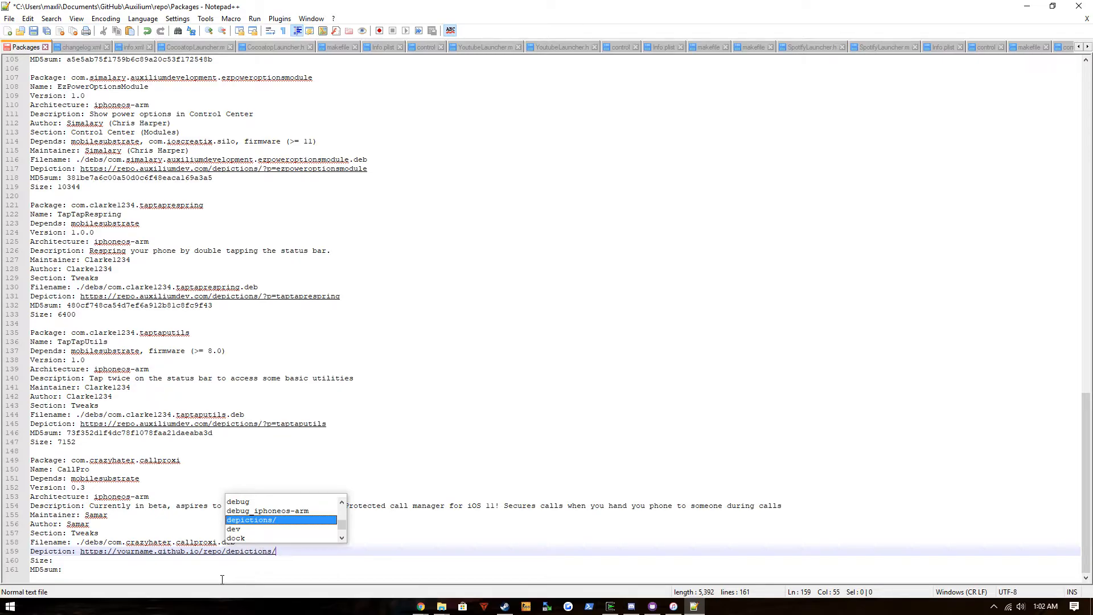
{"action": "type", "text": "callproxi"}
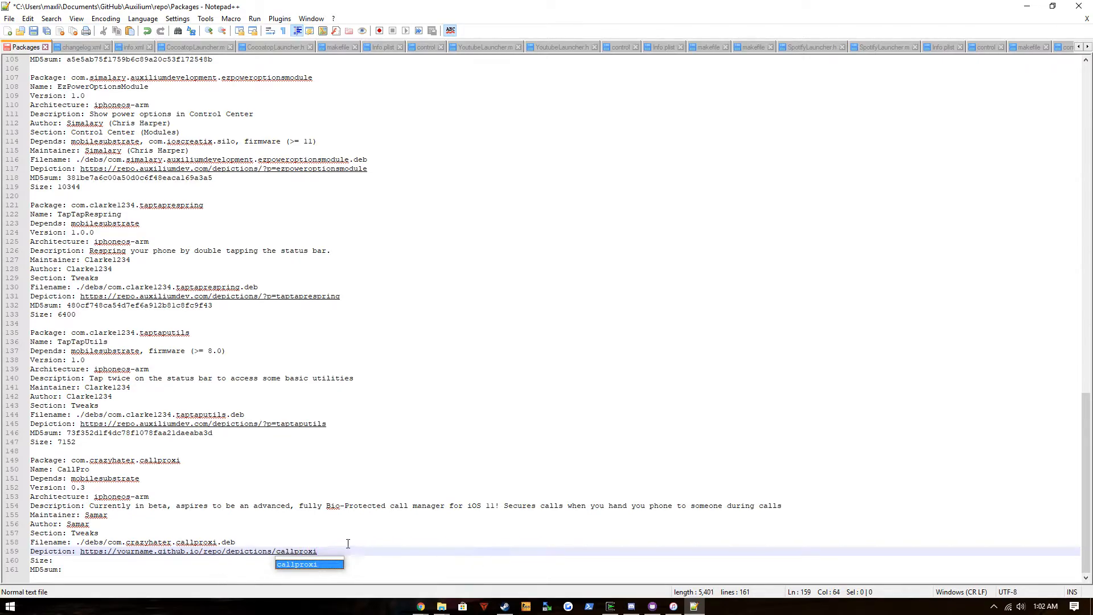
{"action": "mouse_move", "coordinate": [205, 558]}
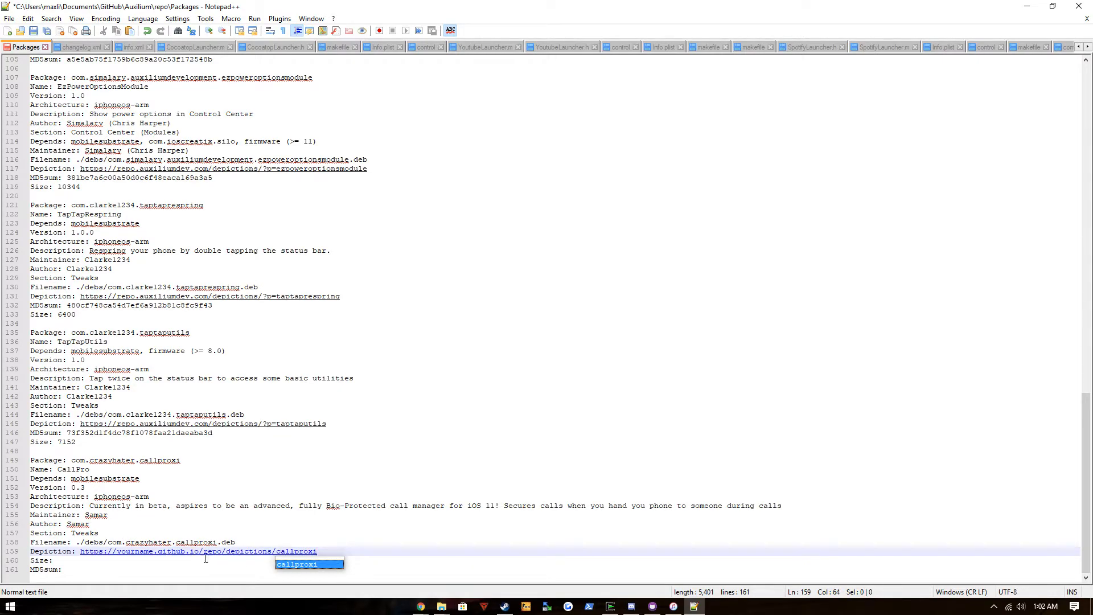
{"action": "double_click", "coordinate": [131, 551]}
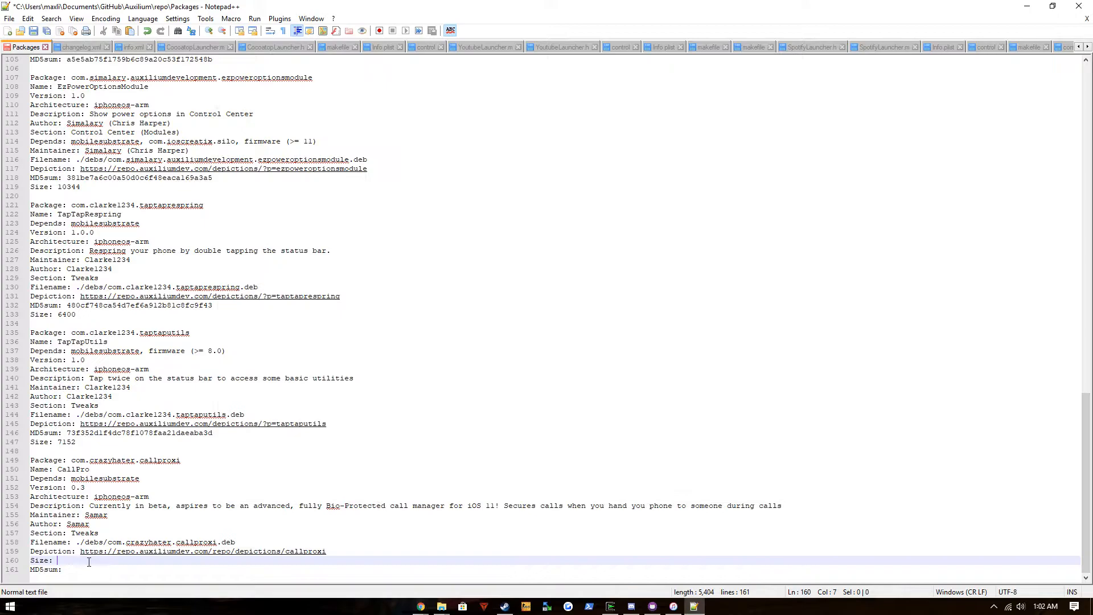
Record Size as 1344, then launch cmd via Win+R and attempt the FCIV command
{"action": "type", "text": "1344"}
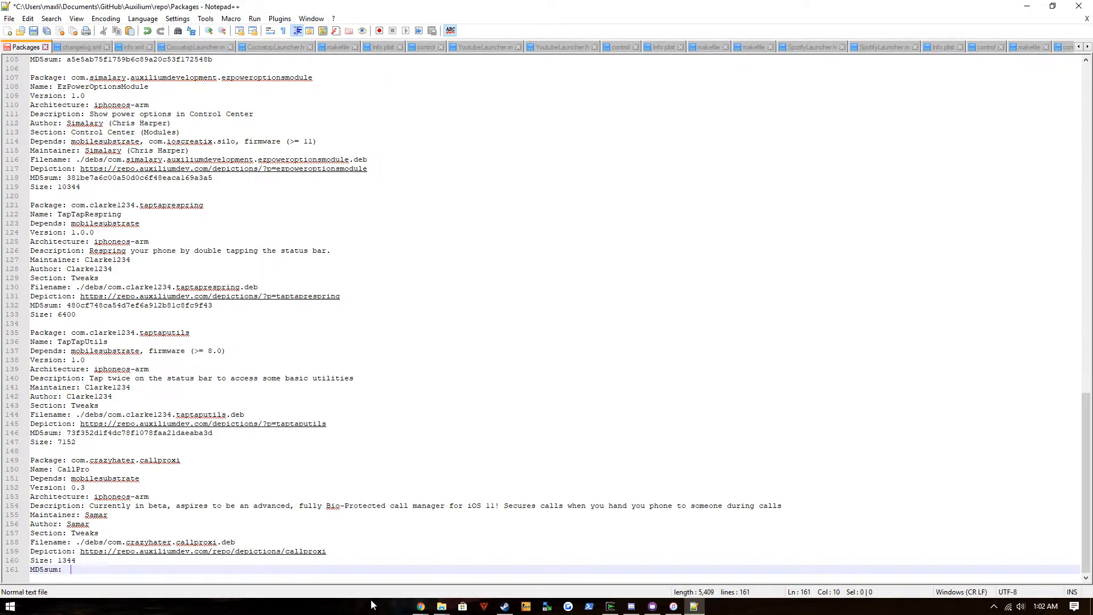
{"action": "key", "text": "Win+r"}
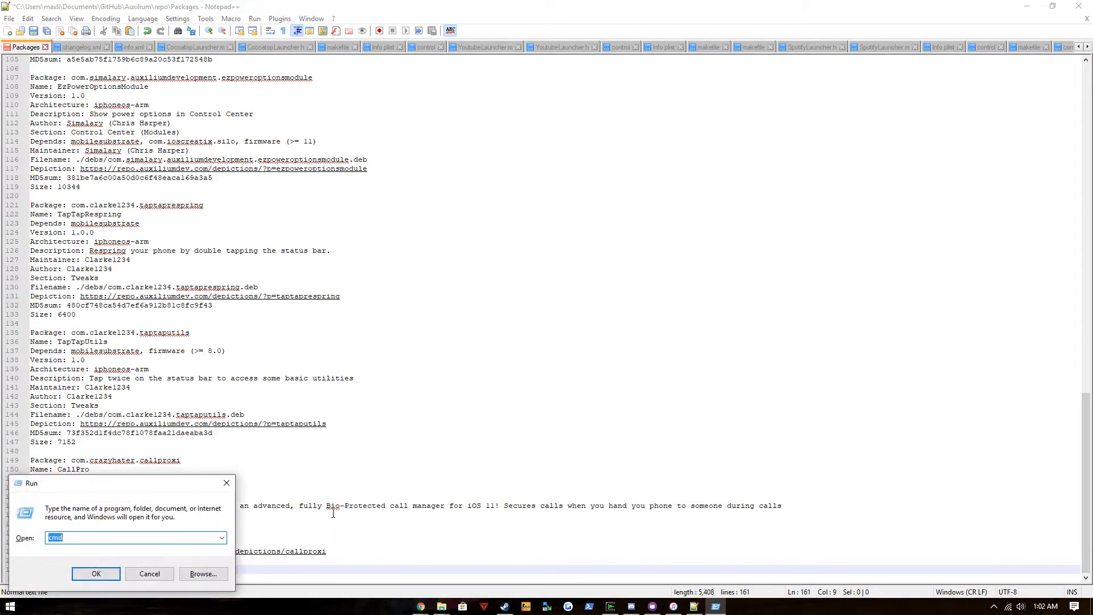
{"action": "left_click", "coordinate": [95, 572]}
{"action": "type", "text": "FCIV"}
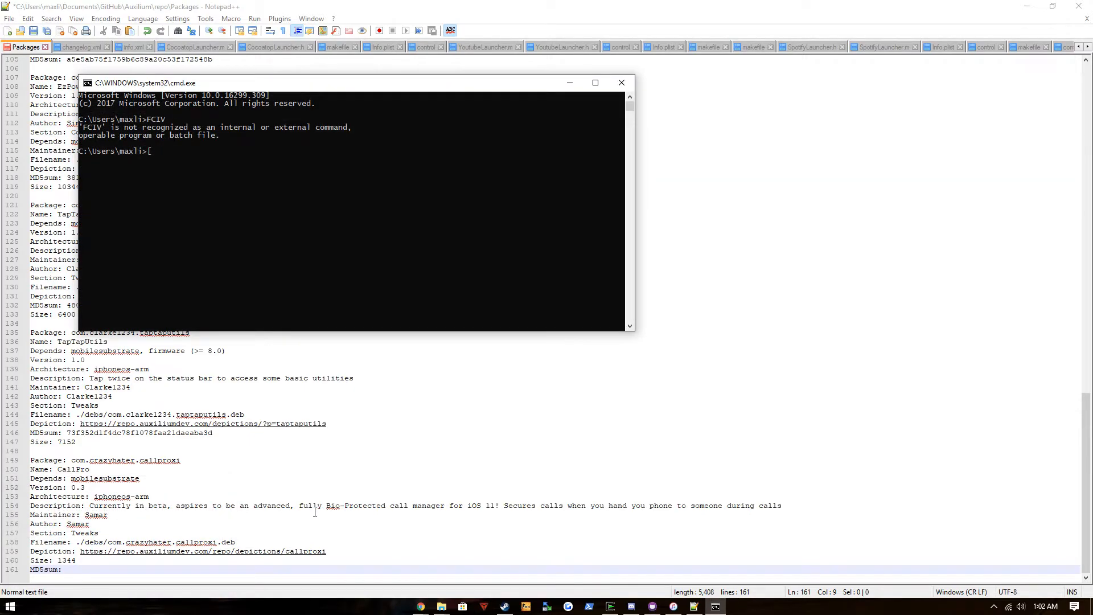
{"action": "type", "text": "[cd \\FCIV"}
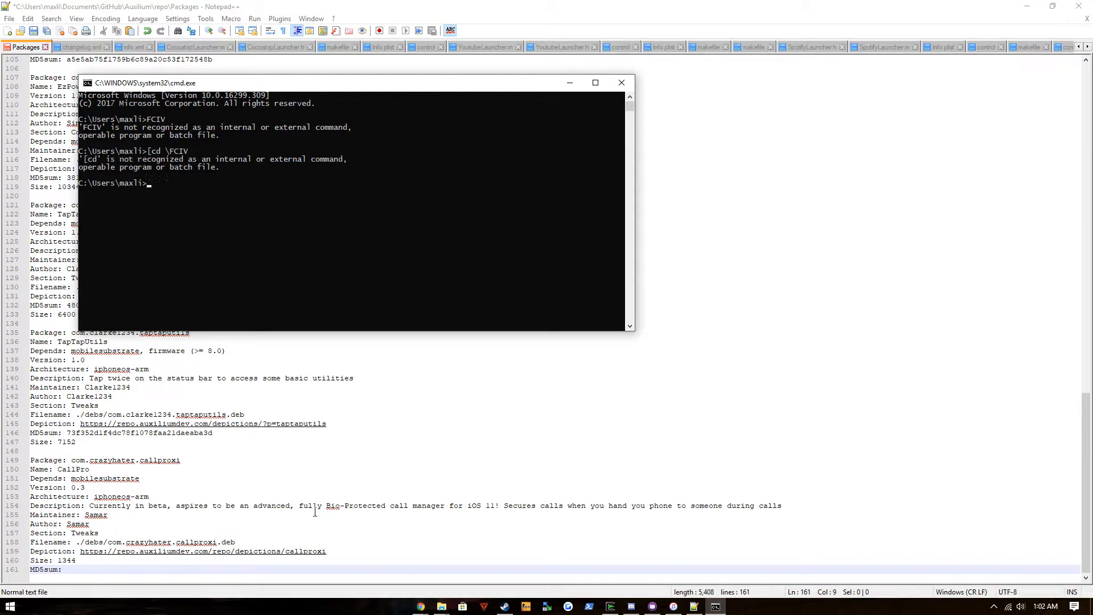
From \FCIV run fciv -md5 on the debs path plus com.crazyhater.callproxi.deb to get its checksum
{"action": "type", "text": "cd \\FCIV"}
{"action": "type", "text": "fciv -m"}
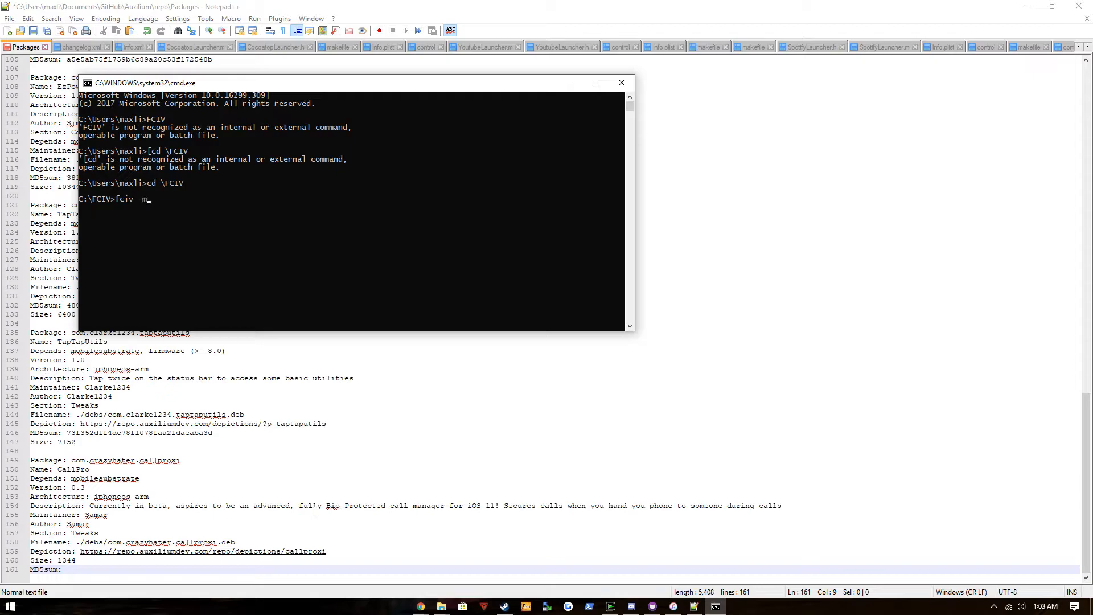
{"action": "type", "text": "d5"}
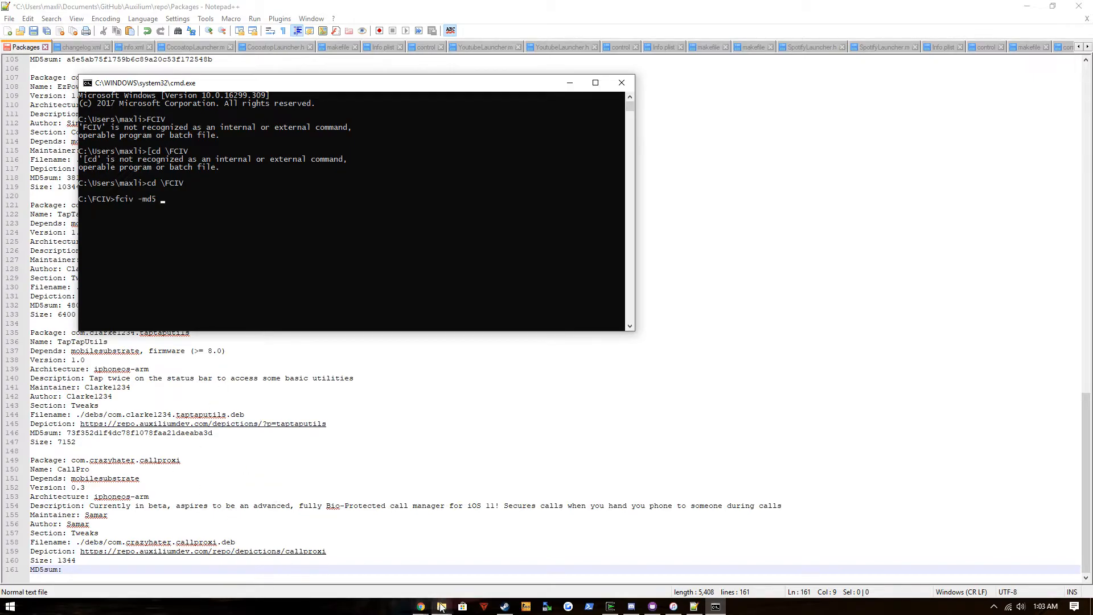
{"action": "left_click", "coordinate": [442, 605]}
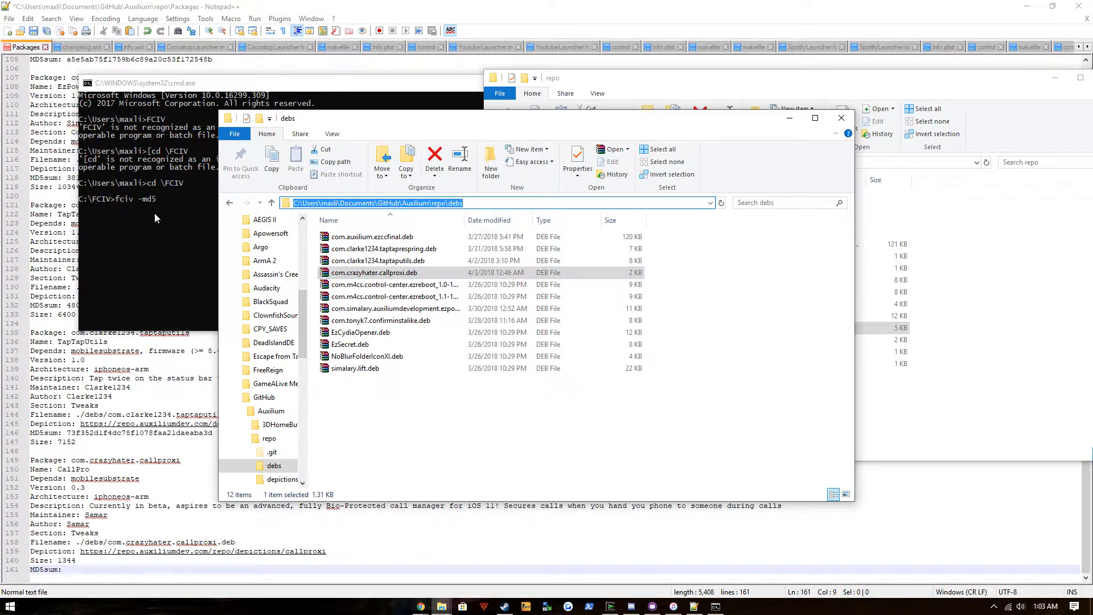
{"action": "right_click", "coordinate": [373, 272]}
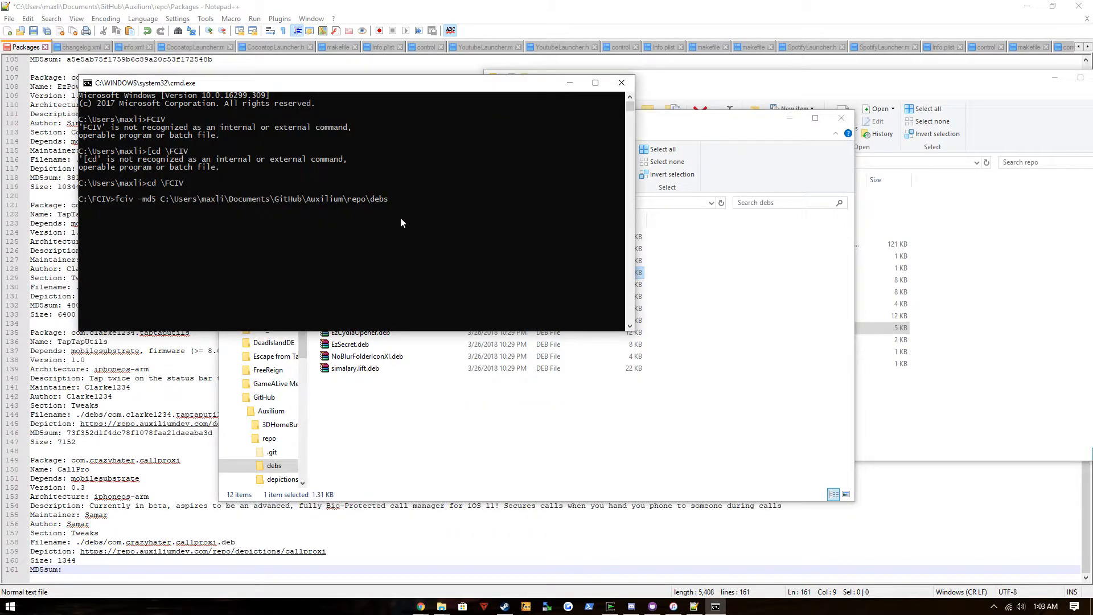
{"action": "type", "text": "com.crazyhater.callproxi.deb"}
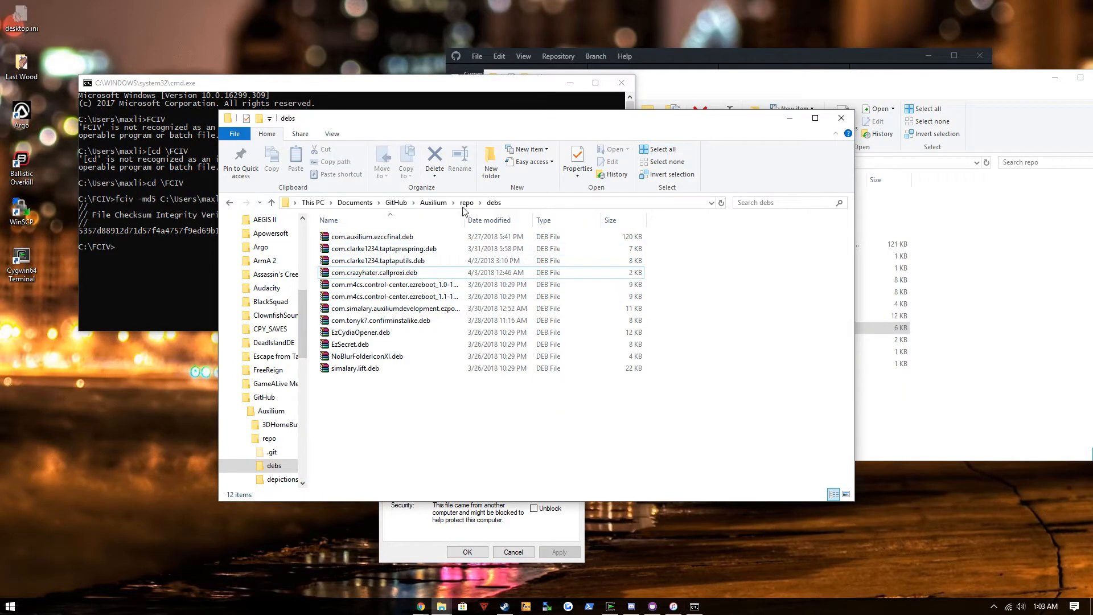
Copy confirminstalike in depictions as callproxi and enter the new folder
{"action": "left_click", "coordinate": [282, 478]}
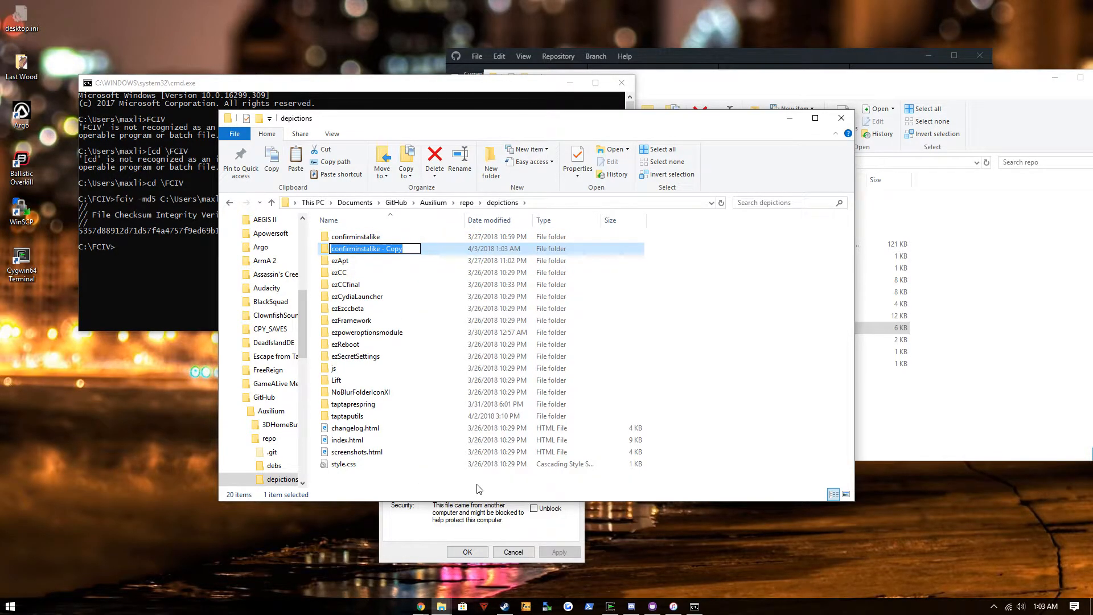
{"action": "type", "text": "callproxi"}
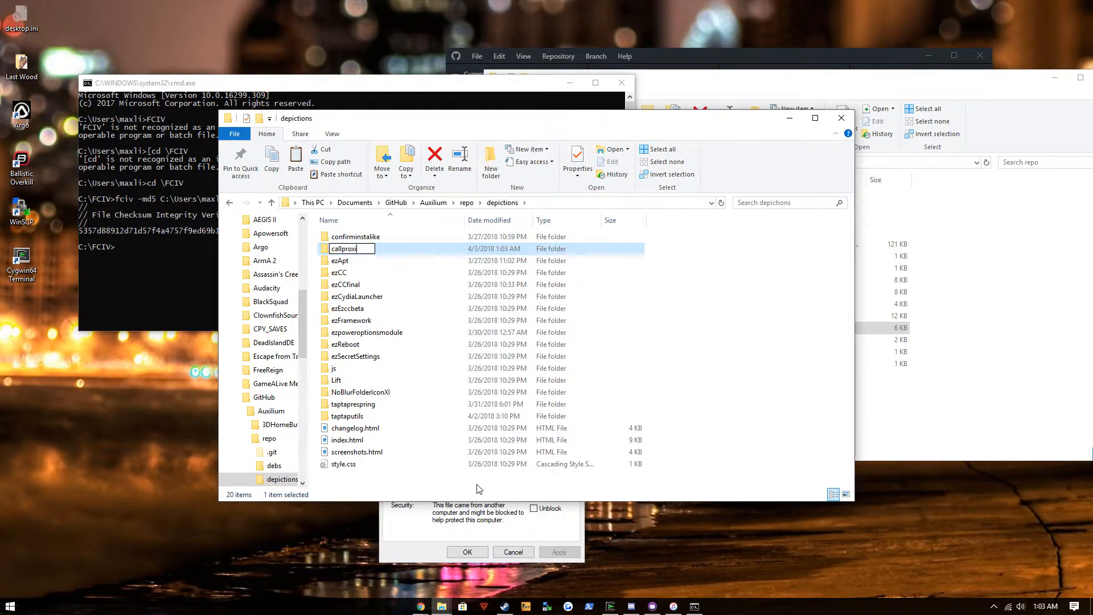
{"action": "double_click", "coordinate": [343, 248]}
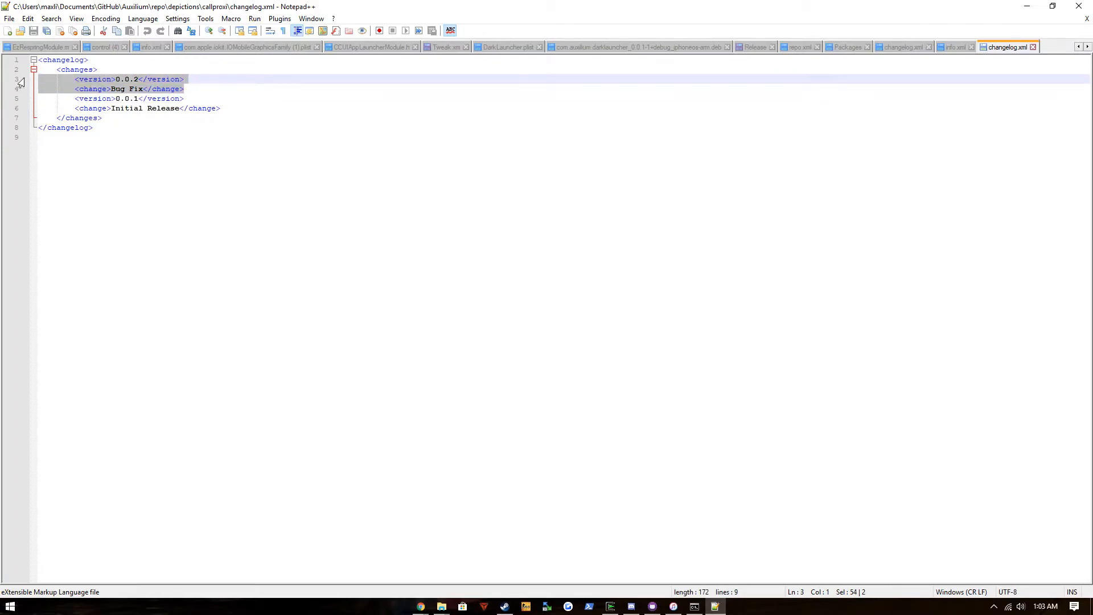
Leave only a 0.3 Initial Release entry in changelog.xml, close it and load info.xml
{"action": "key", "text": "Delete"}
{"action": "type", "text": "3"}
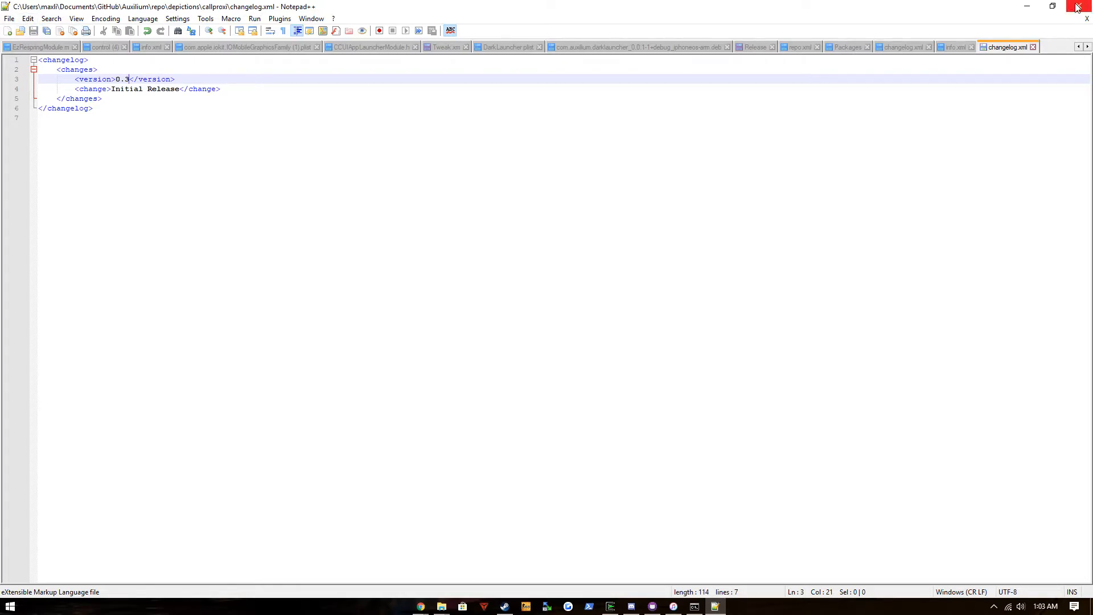
{"action": "left_click", "coordinate": [1076, 7]}
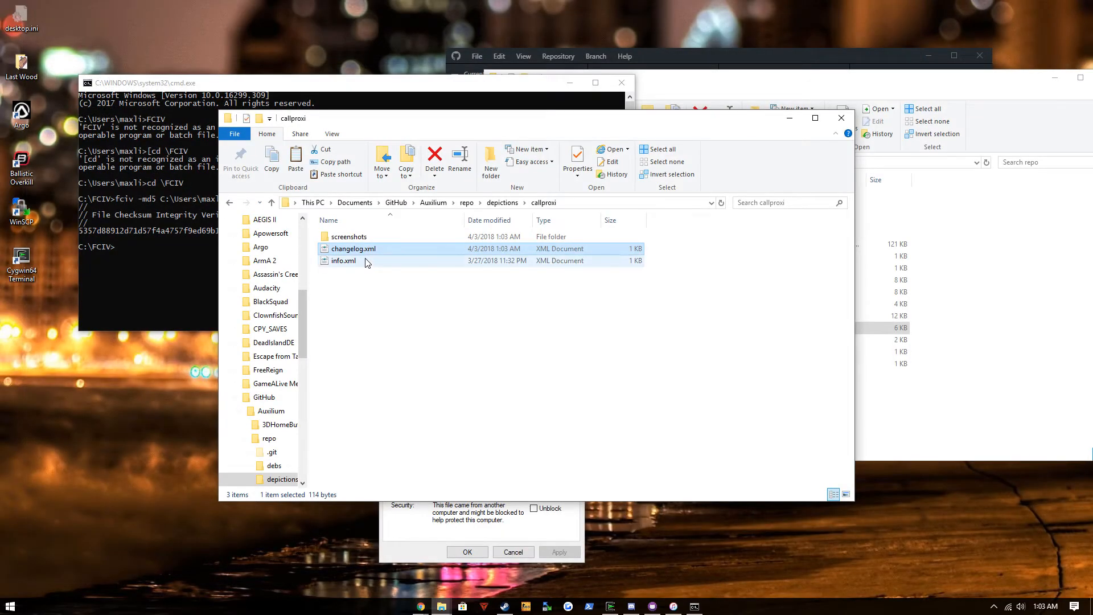
{"action": "double_click", "coordinate": [342, 261]}
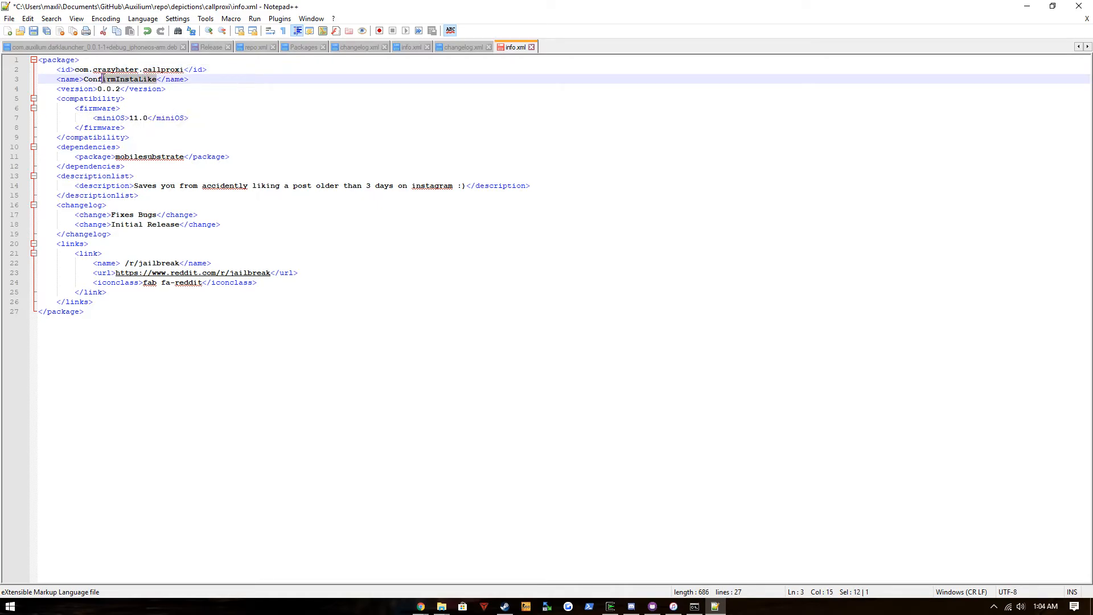
Set the name to CallPro and the description to the beta Bio-Protected iOS call manager text
{"action": "type", "text": "CallR"}
{"action": "left_click", "coordinate": [112, 89]}
{"action": "type", "text": "3"}
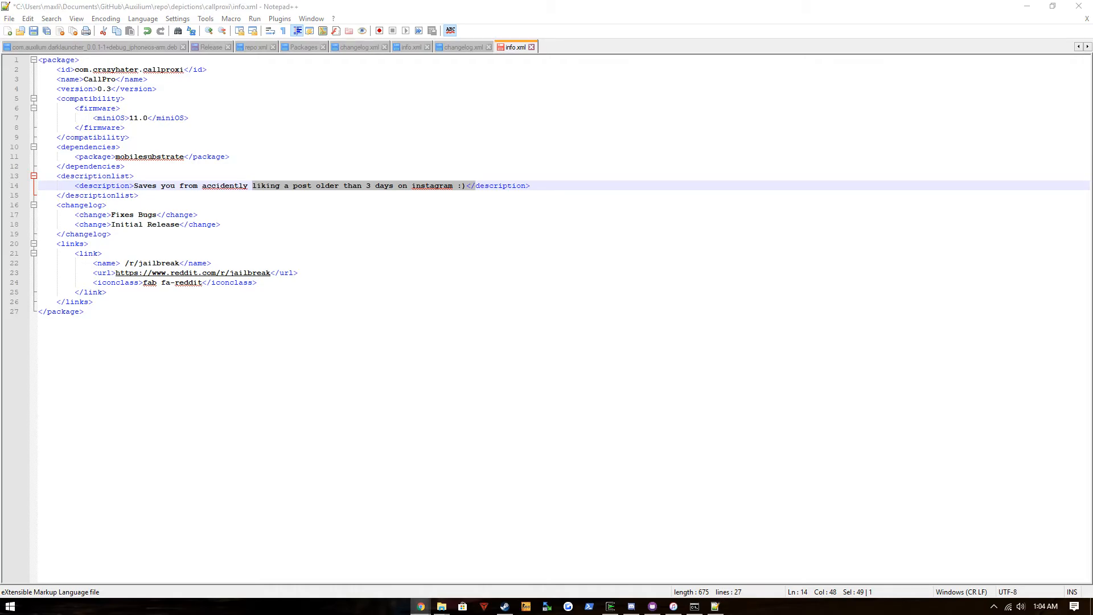
{"action": "left_click", "coordinate": [466, 185]}
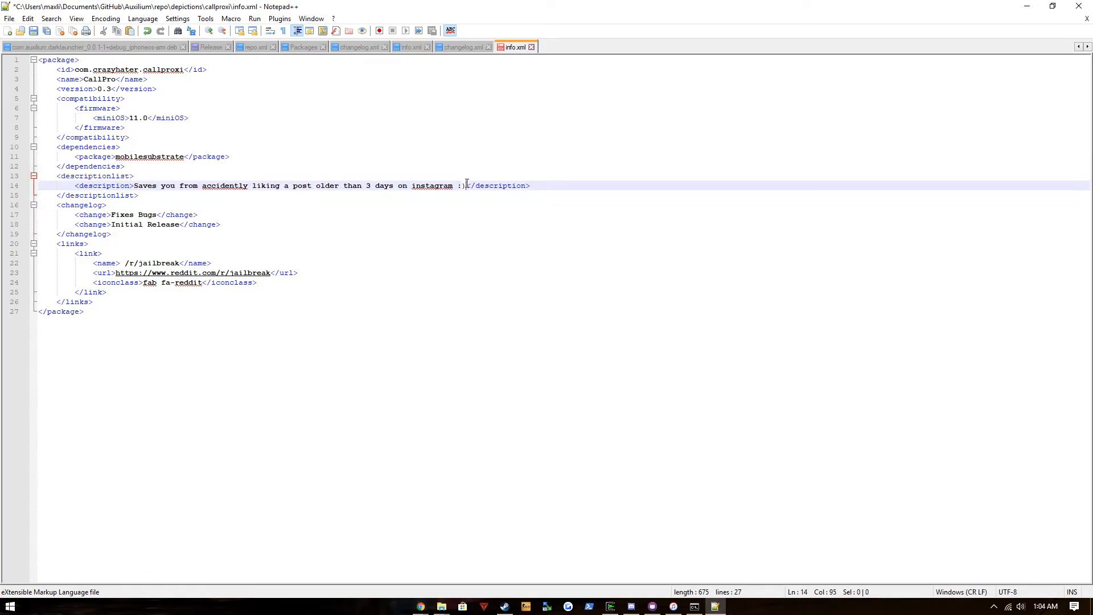
{"action": "type", "text": "Currently in beta, aspires to be an advanced, fully Bio-Protected call manager for iOS 11! Secures calls when you hand you phone to someone during calls</description>"}
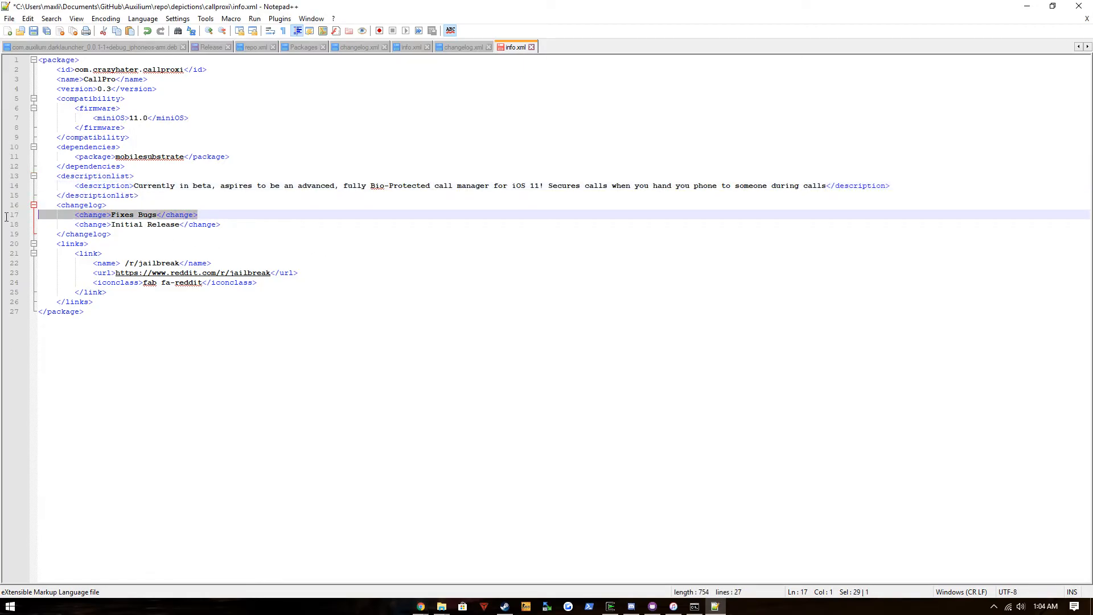
Replace the Fixes Bugs line with <version>0.3</version> and save info.xml
{"action": "key", "text": "Delete"}
{"action": "type", "text": "<"}
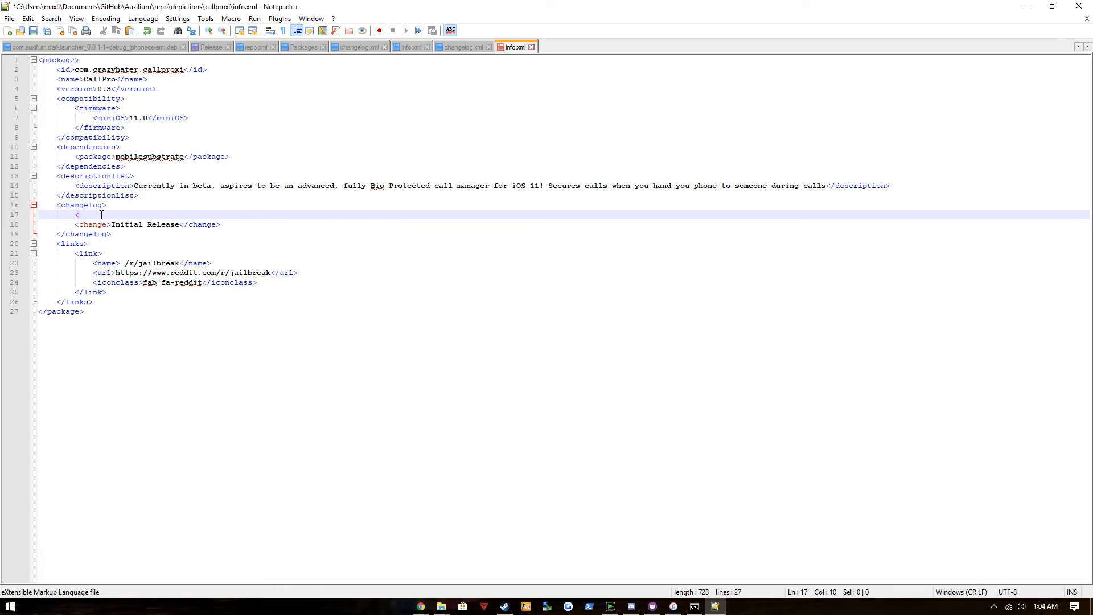
{"action": "type", "text": "version>"}
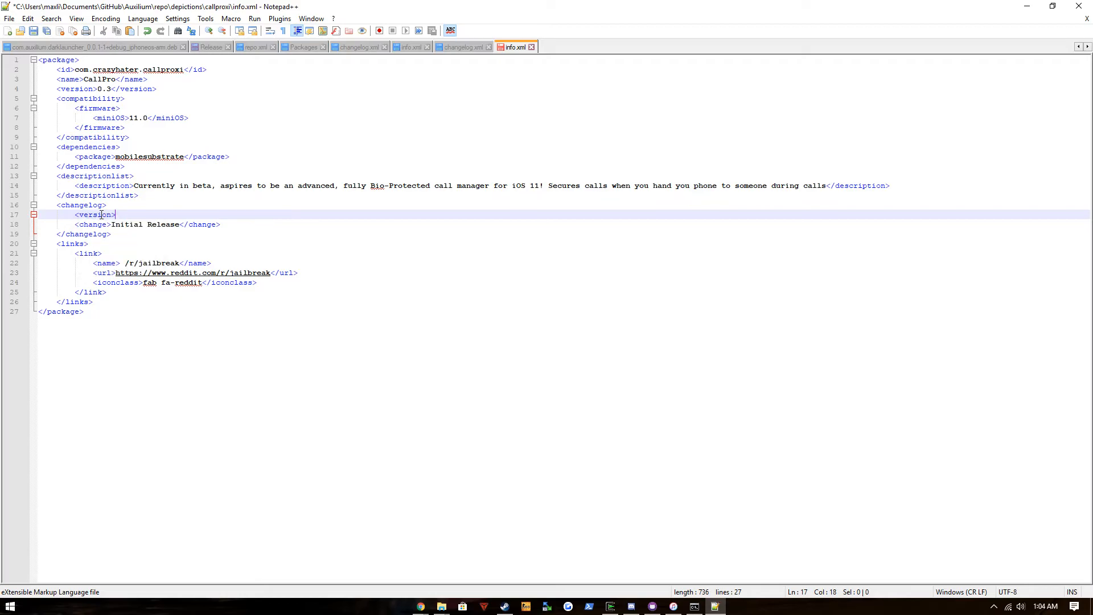
{"action": "type", "text": "0"}
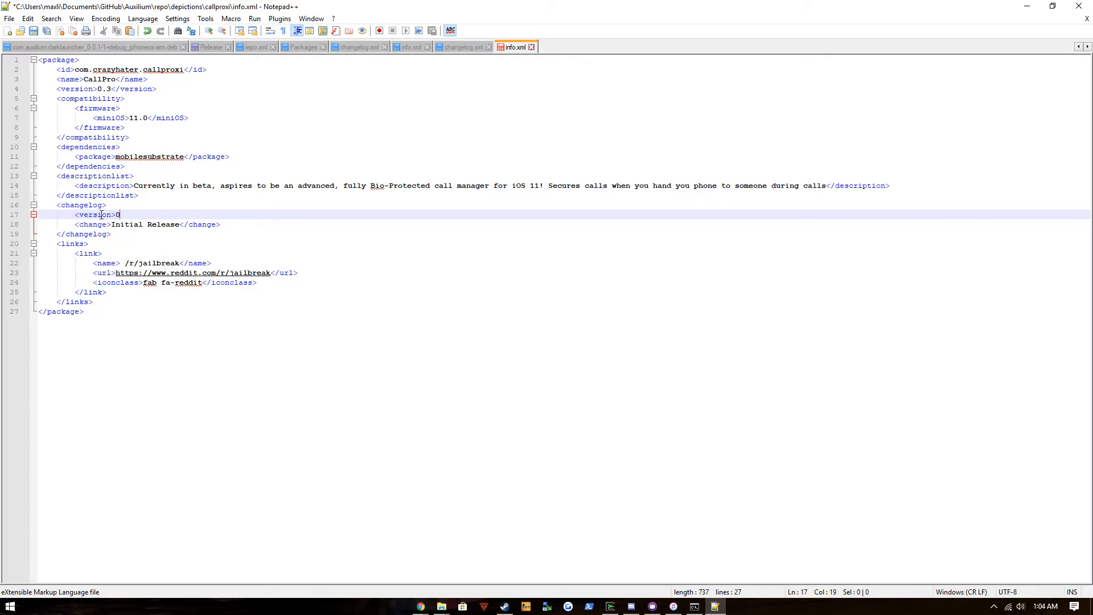
{"action": "type", "text": ".3<"}
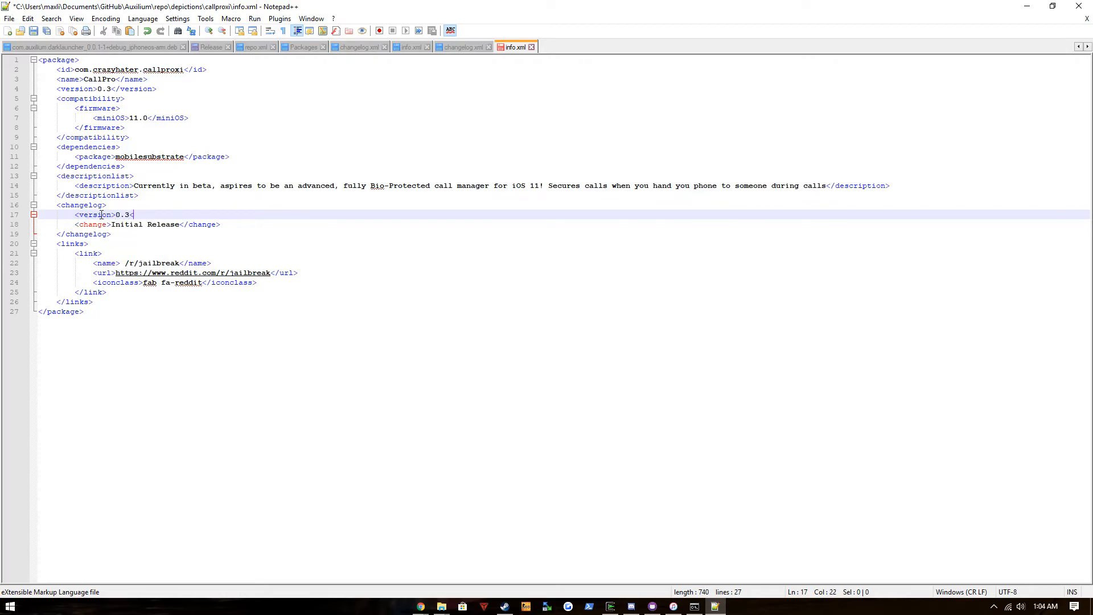
{"action": "type", "text": "/version>"}
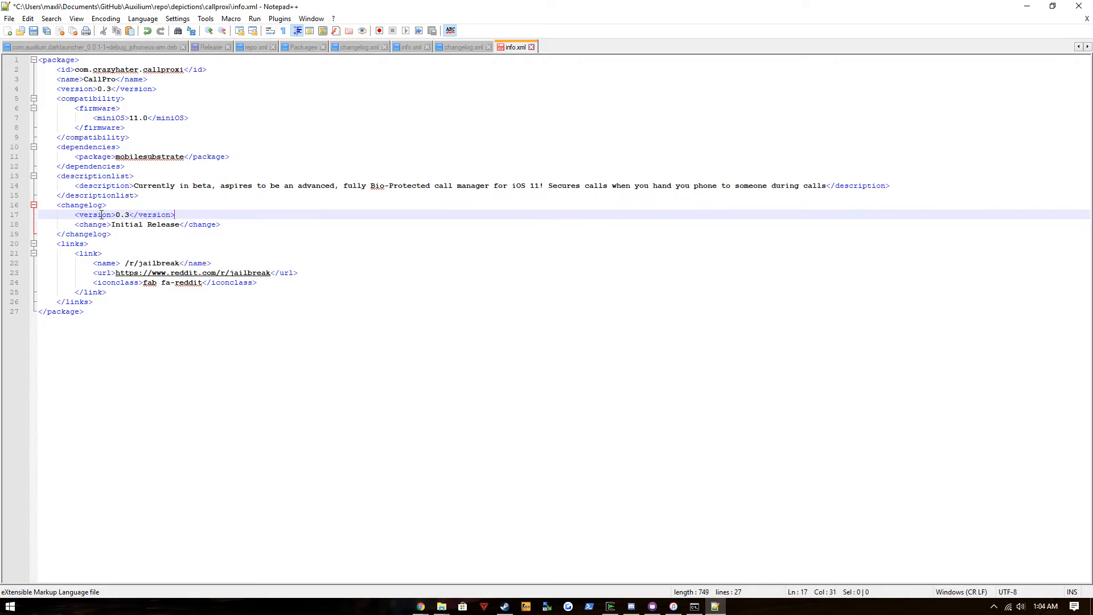
{"action": "key", "text": "Ctrl+s"}
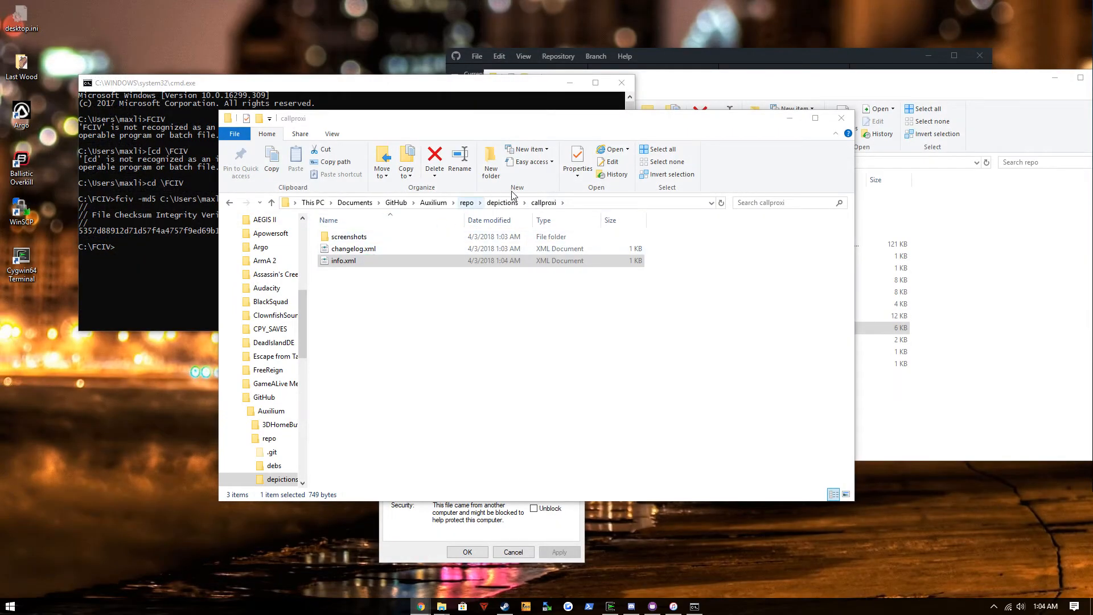
Copy the repo's Packages file into C:\PackageFile and launch Cygwin64 Terminal
{"action": "left_click", "coordinate": [467, 203]}
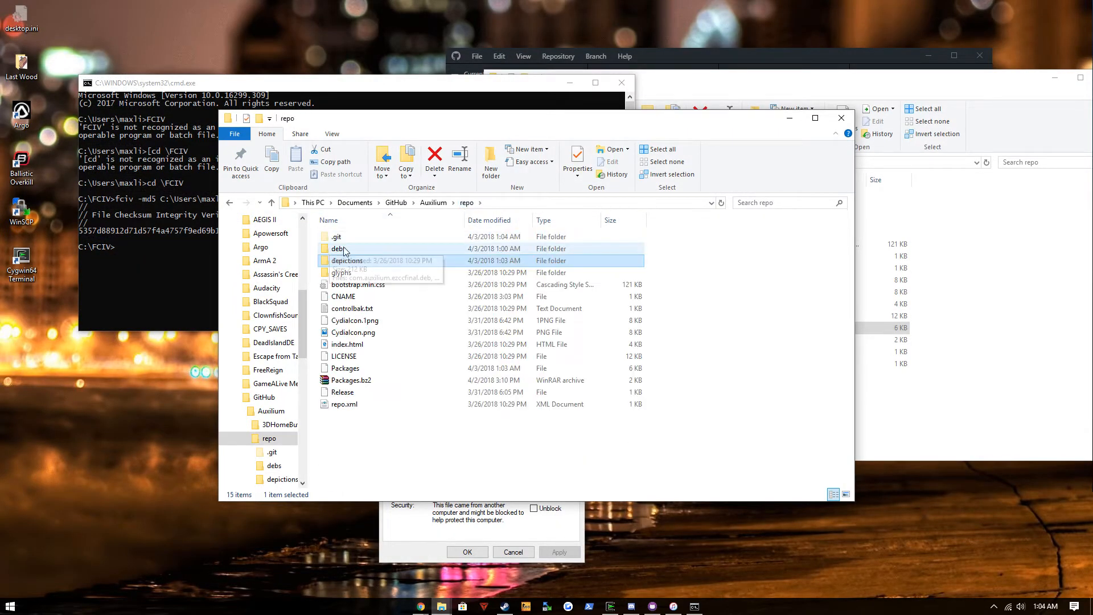
{"action": "left_click", "coordinate": [345, 368]}
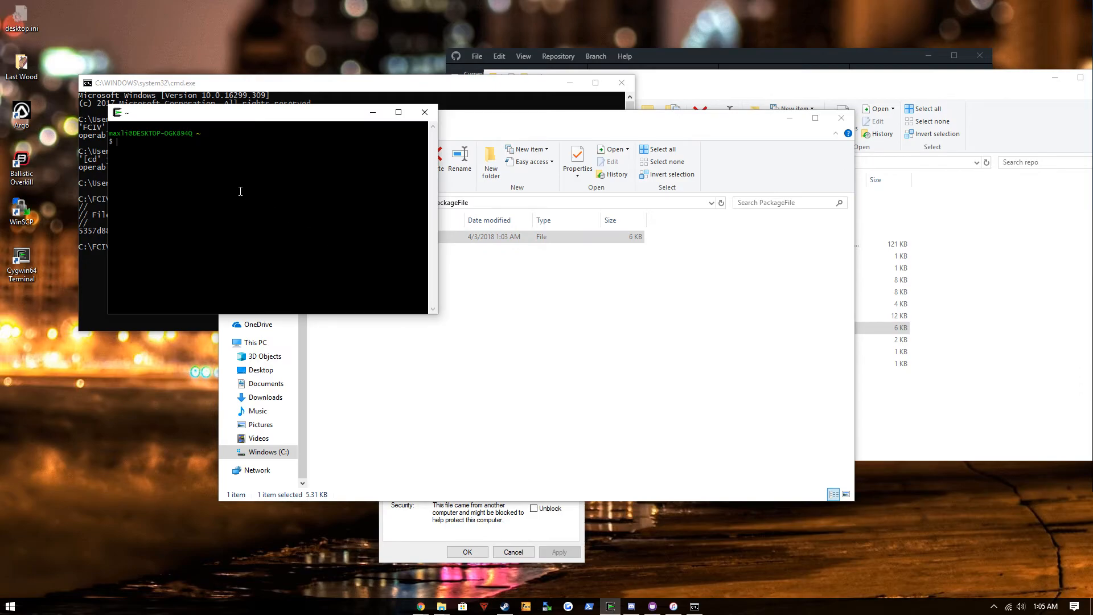
Run bzip2 on Packages inside /PackageFile to produce Packages.bz2
{"action": "type", "text": "bzip2"}
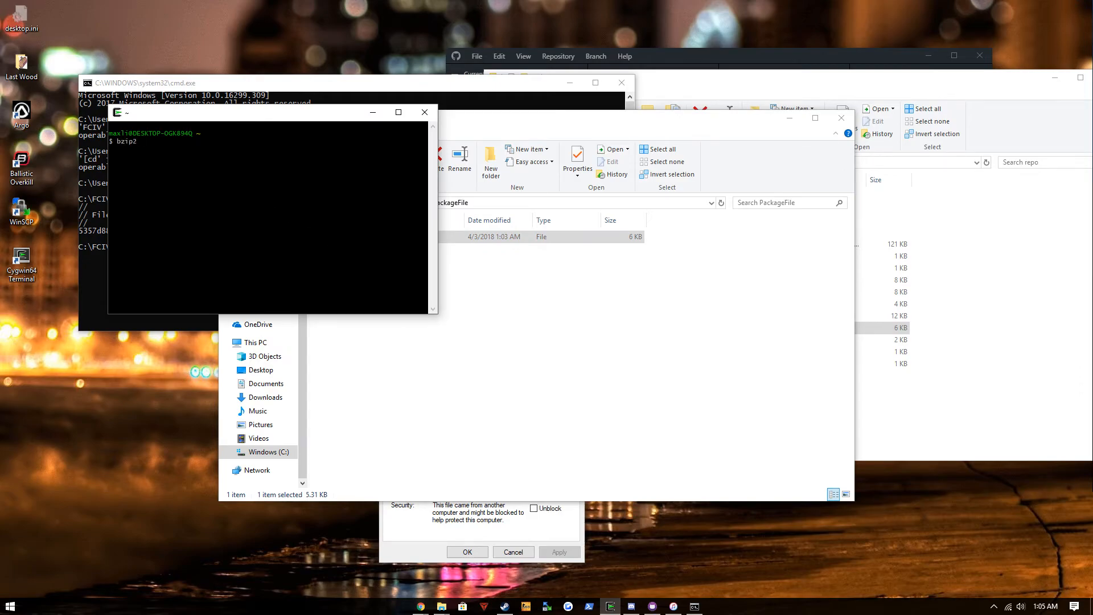
{"action": "type", "text": "Packages"}
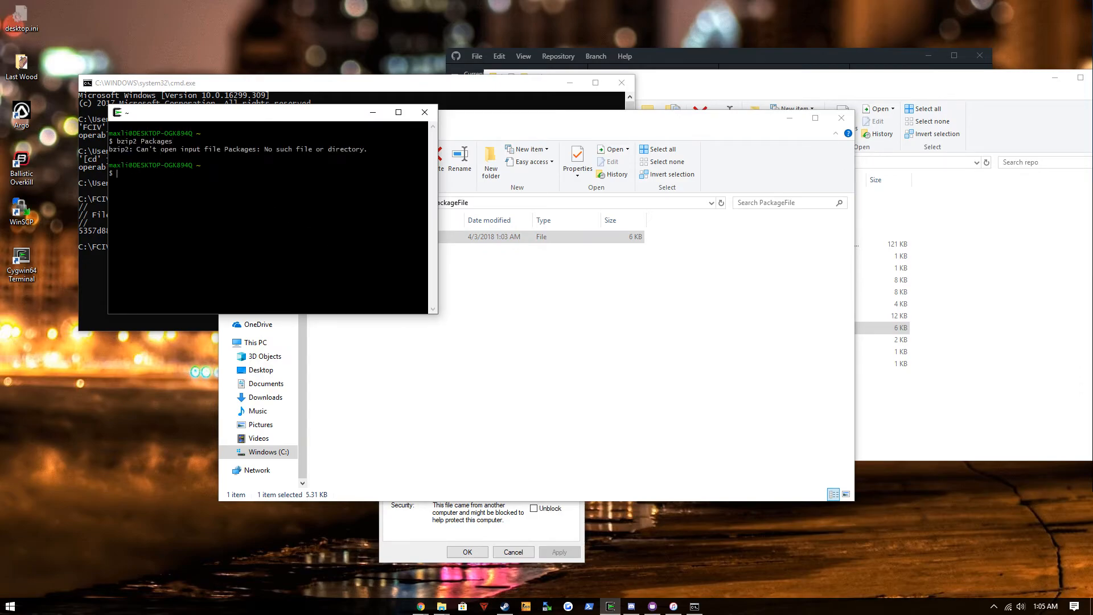
{"action": "type", "text": "cd /PackageFile/"}
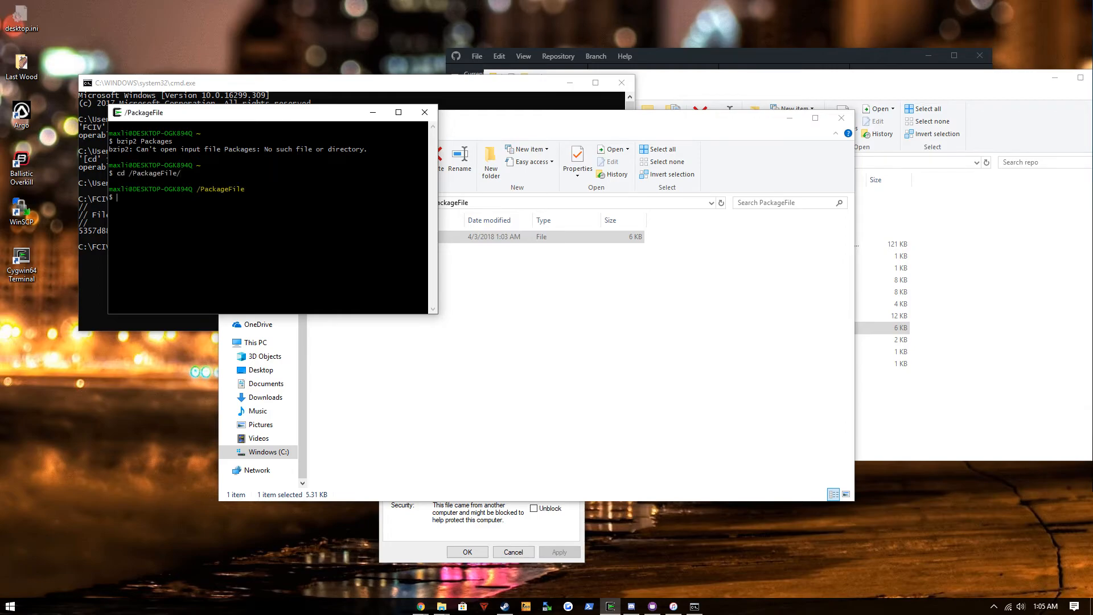
{"action": "type", "text": "bzu"}
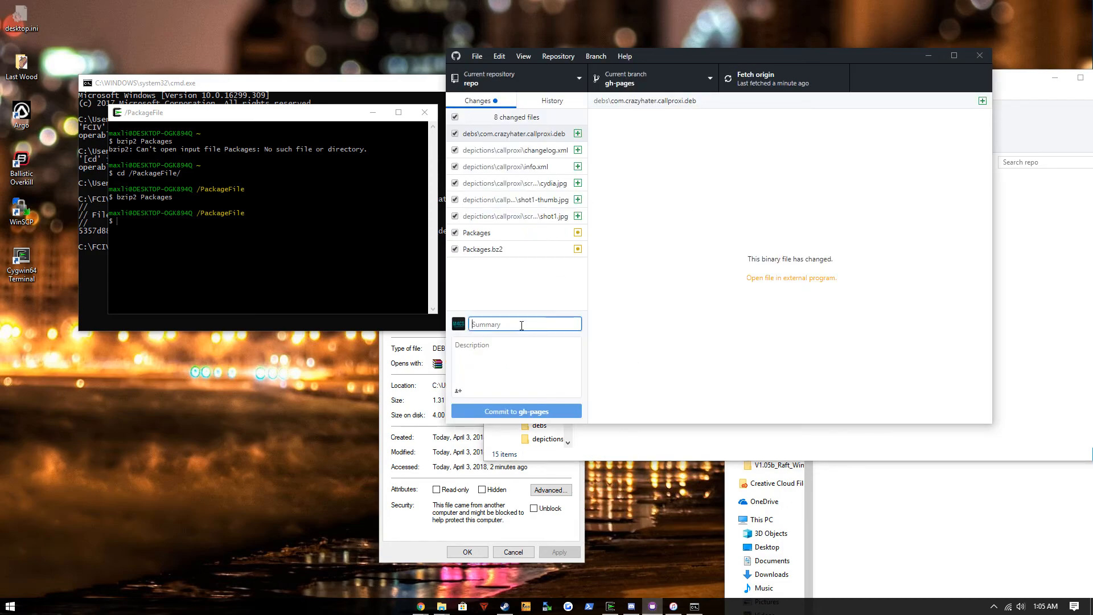
Commit the eight changed files to gh-pages with summary 'Added CallPro'
{"action": "type", "text": "Added"}
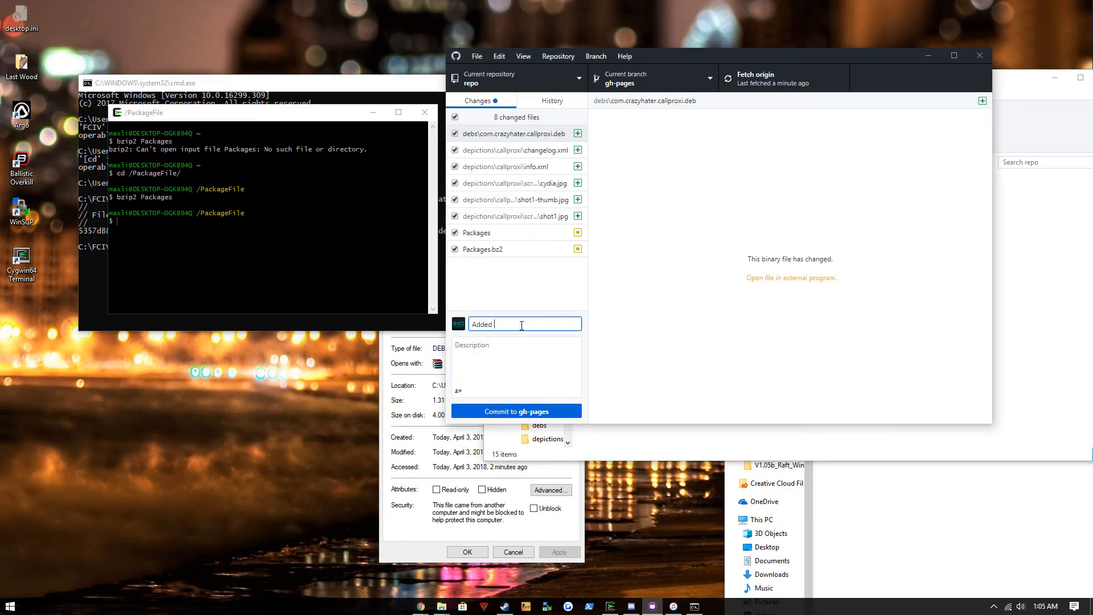
{"action": "type", "text": "CallPro"}
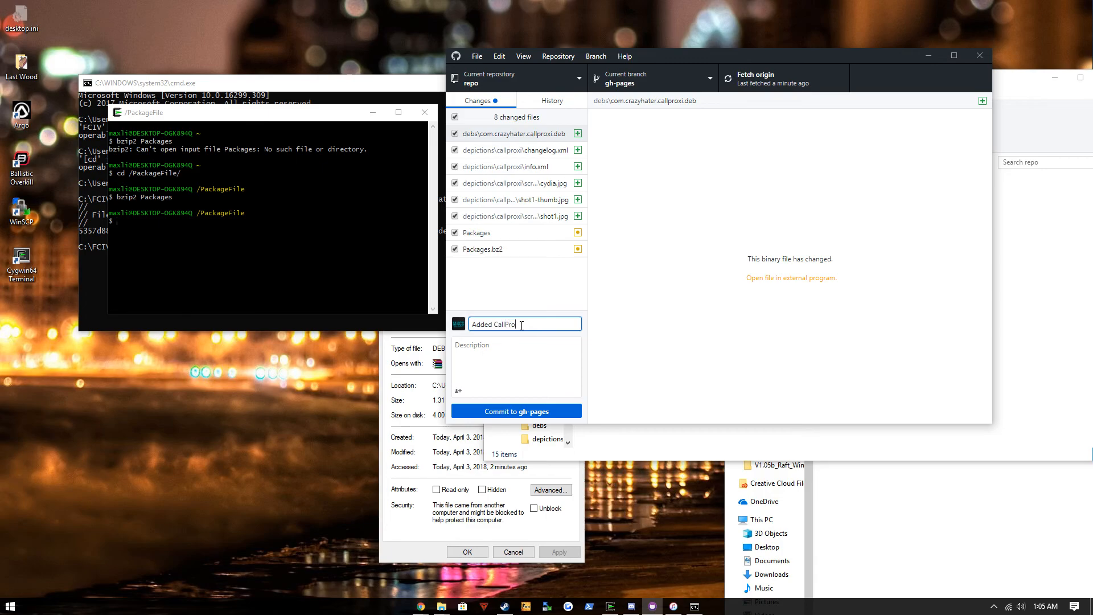
{"action": "left_click", "coordinate": [515, 410]}
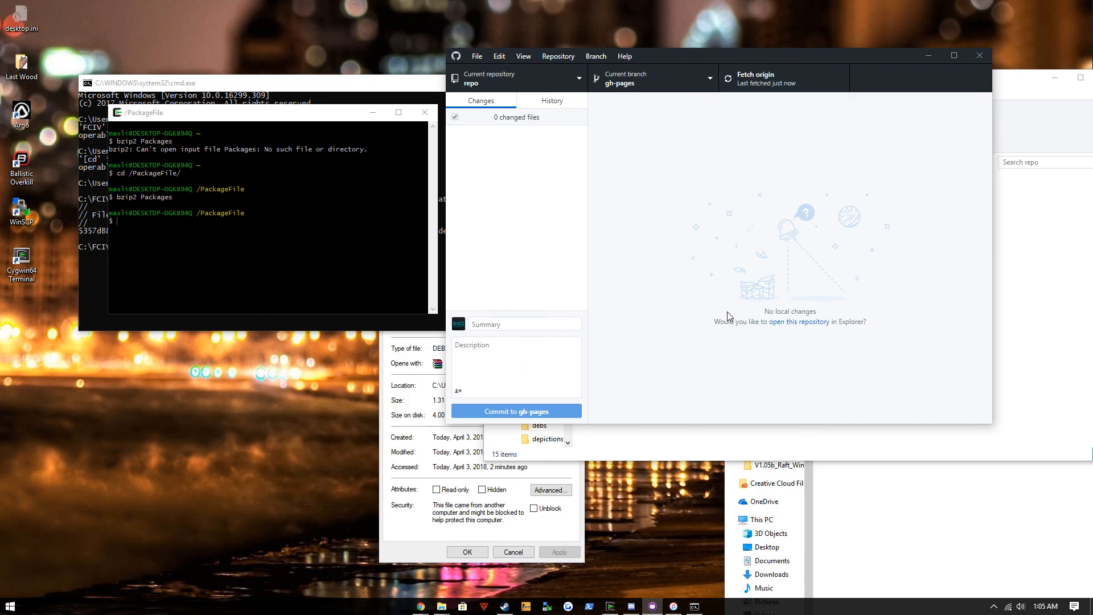
{"action": "mouse_move", "coordinate": [711, 302]}
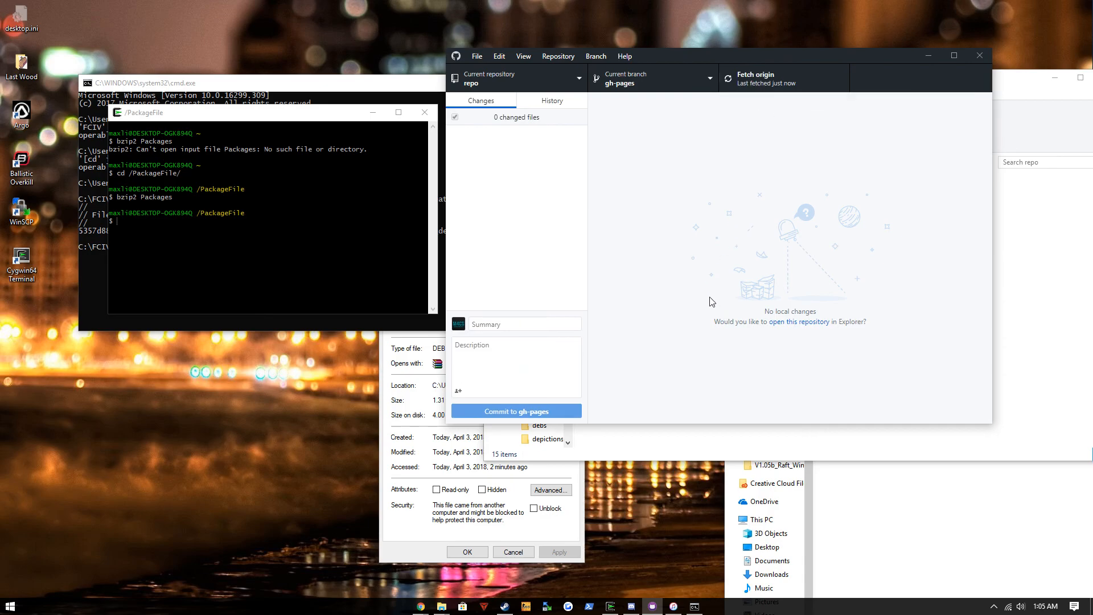